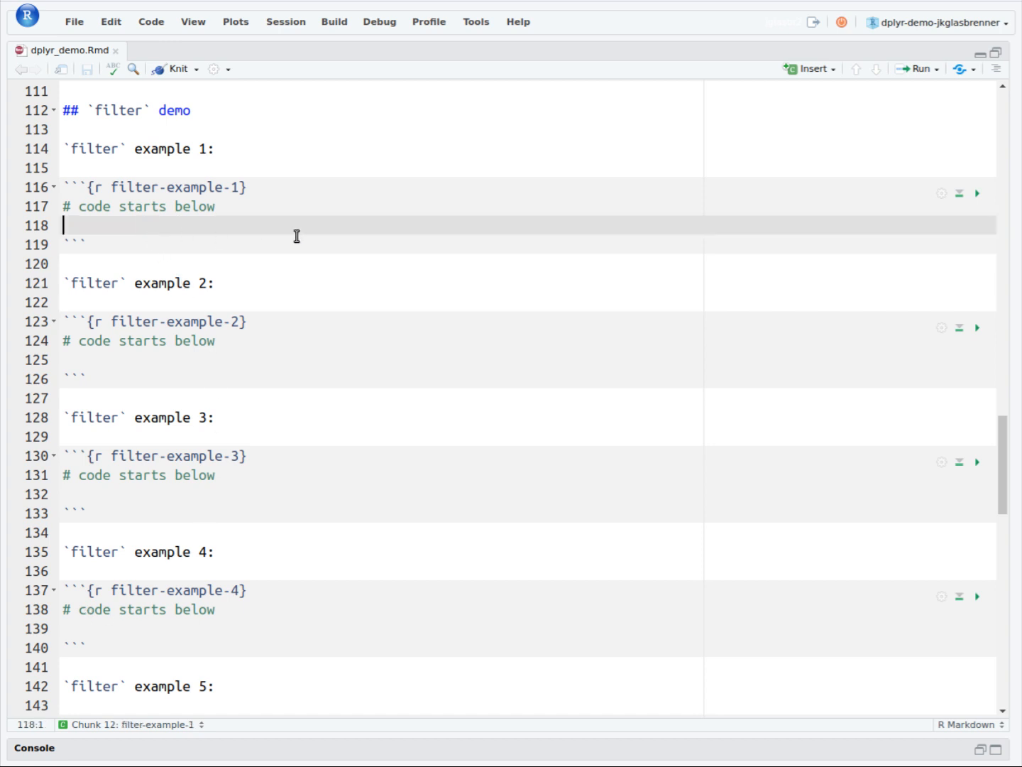
pyautogui.moveTo(347, 199)
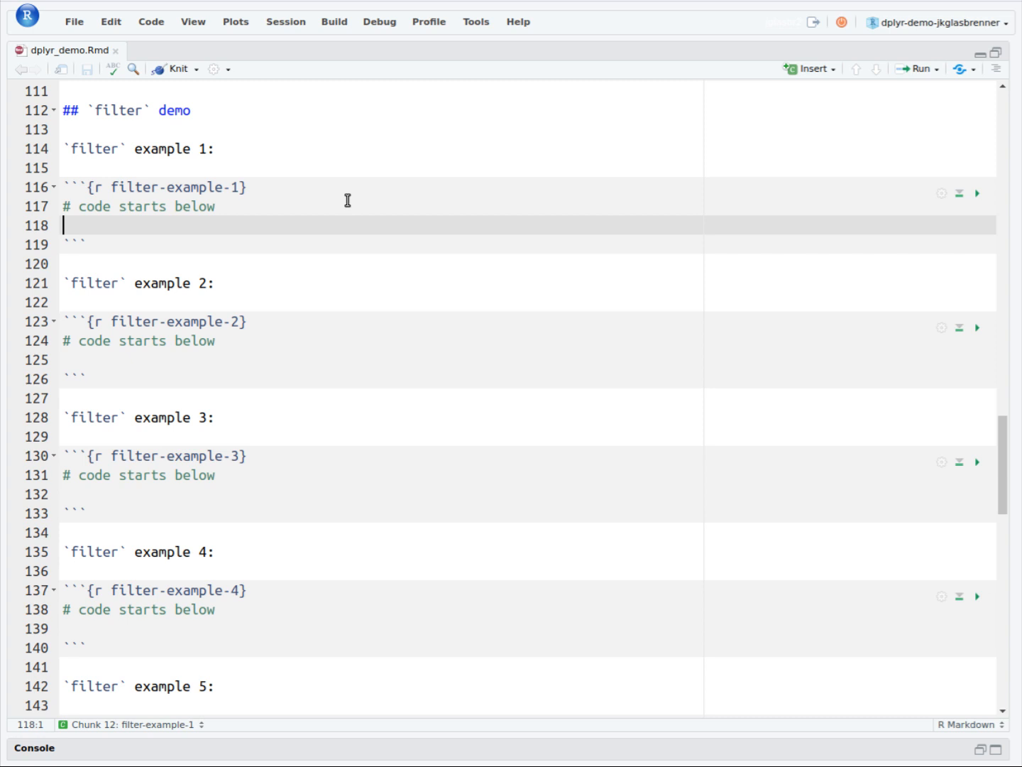
# Write presidential %>% filter(party == "Democratic") in example 1 and run it, showing five presidents
pyautogui.write('presidential %>%')
pyautogui.write('filter(')
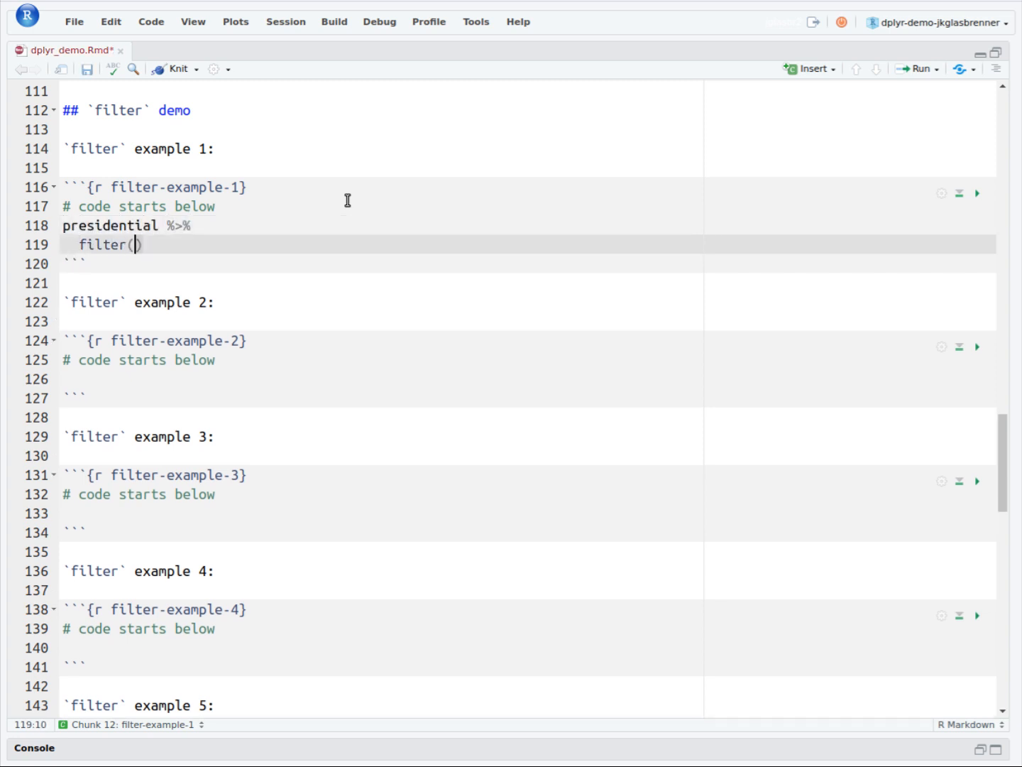
pyautogui.write('party == "')
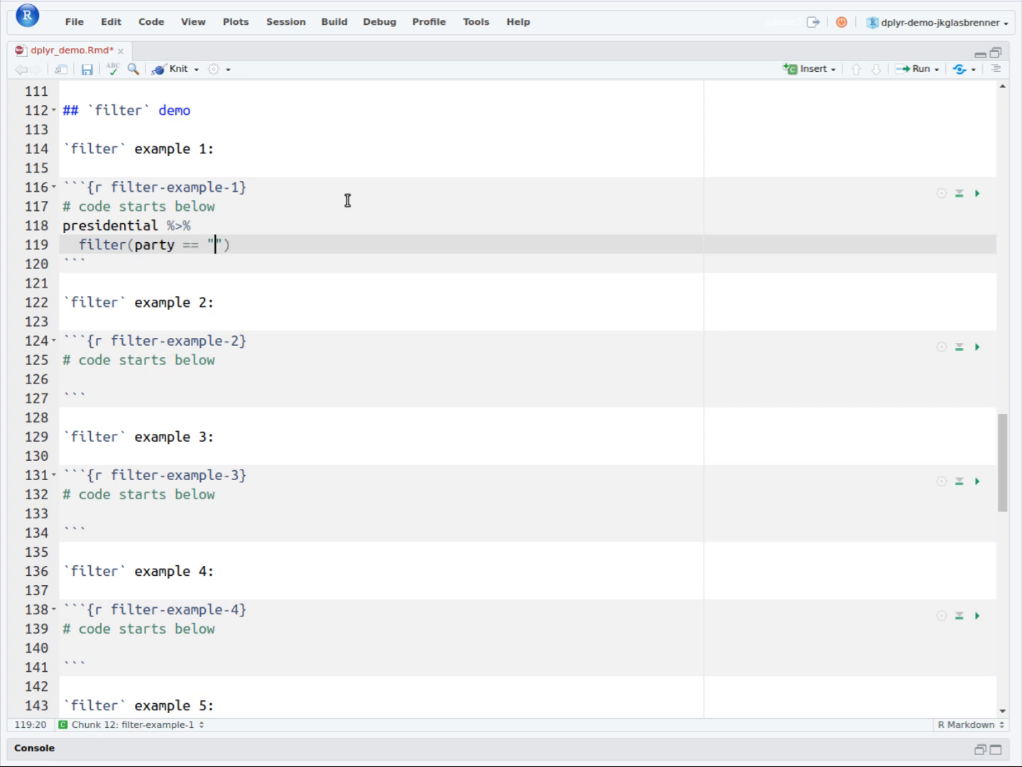
pyautogui.write('Democratic')
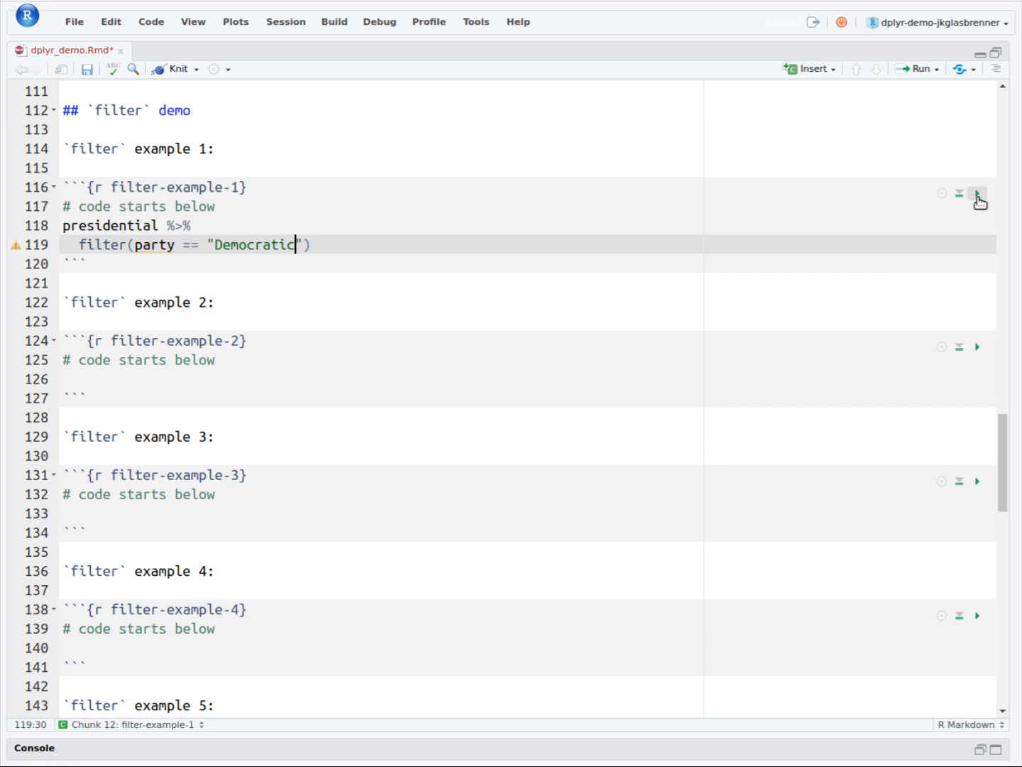
pyautogui.click(981, 194)
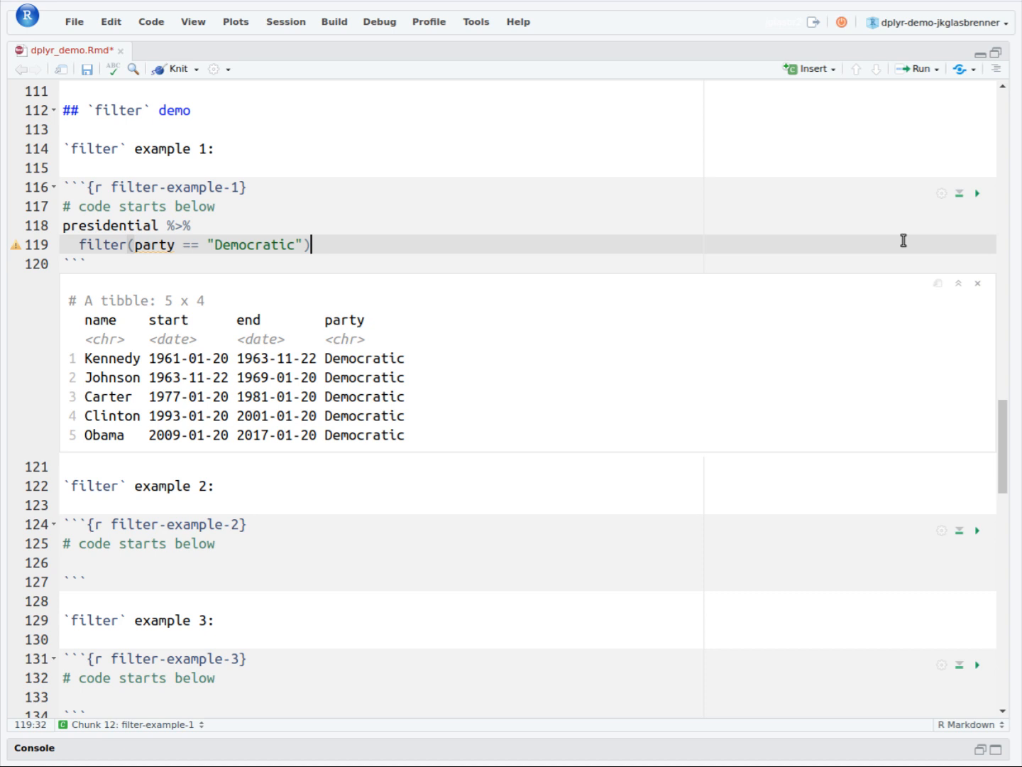
pyautogui.moveTo(829, 235)
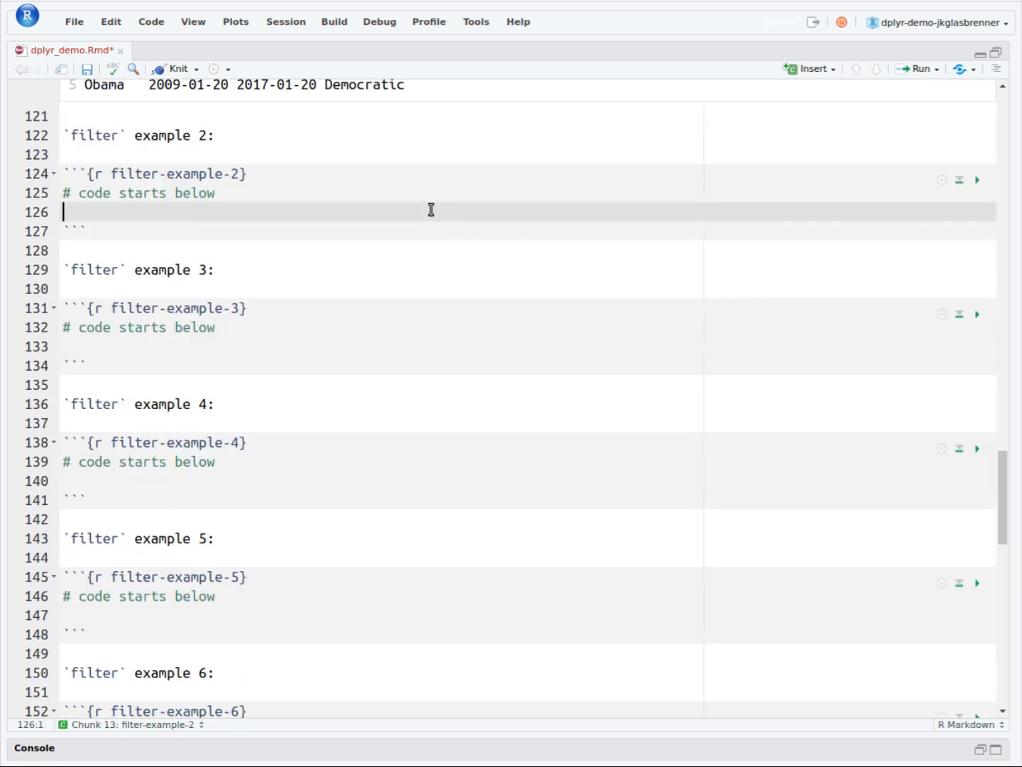
# Write presidential %>% filter(party == "Republican", name == "Bush") in example 2 and run it, showing two rows
pyautogui.write('presidential %>%')
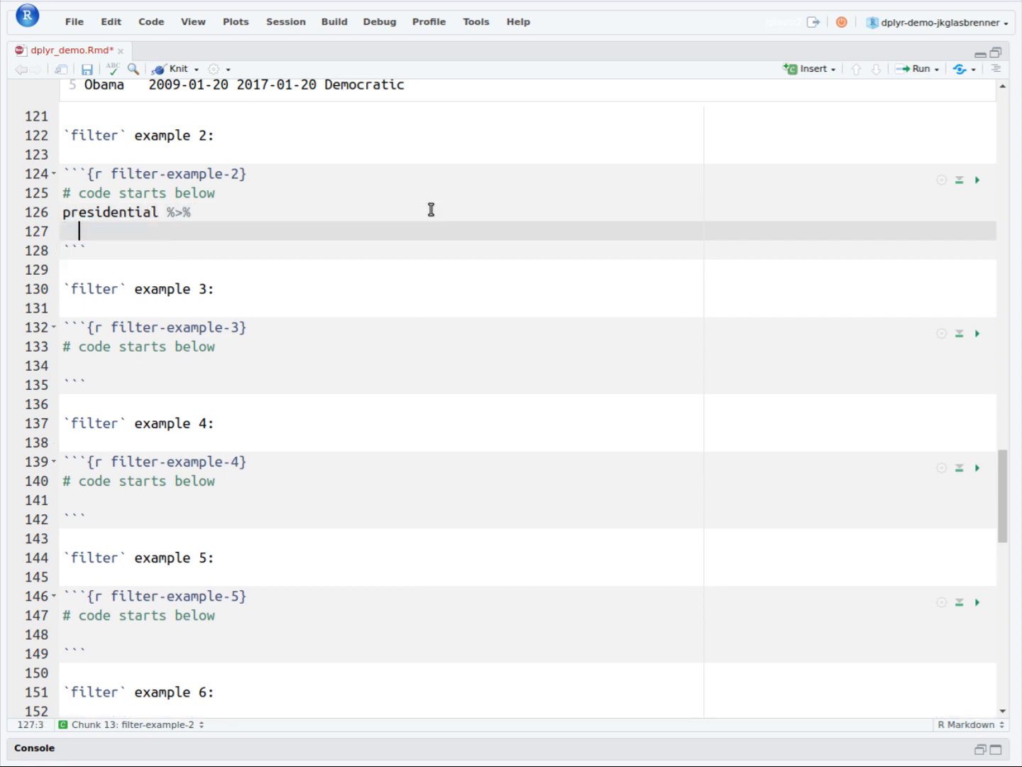
pyautogui.write('filter(')
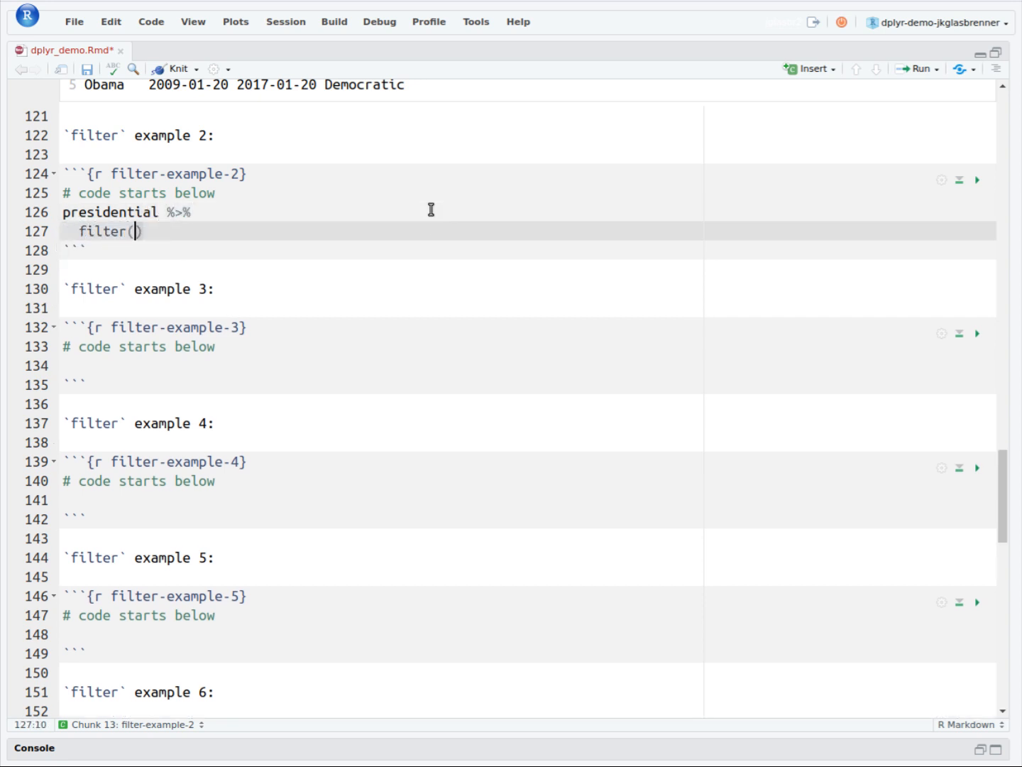
pyautogui.write('party == "Rep')
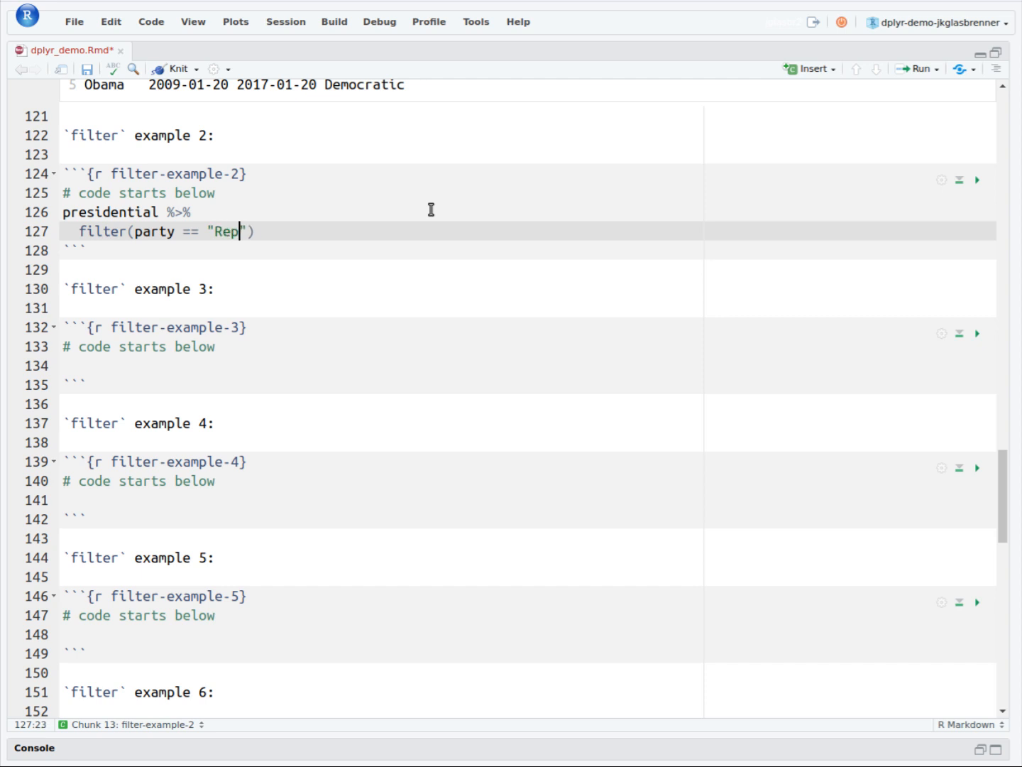
pyautogui.write('ublican')
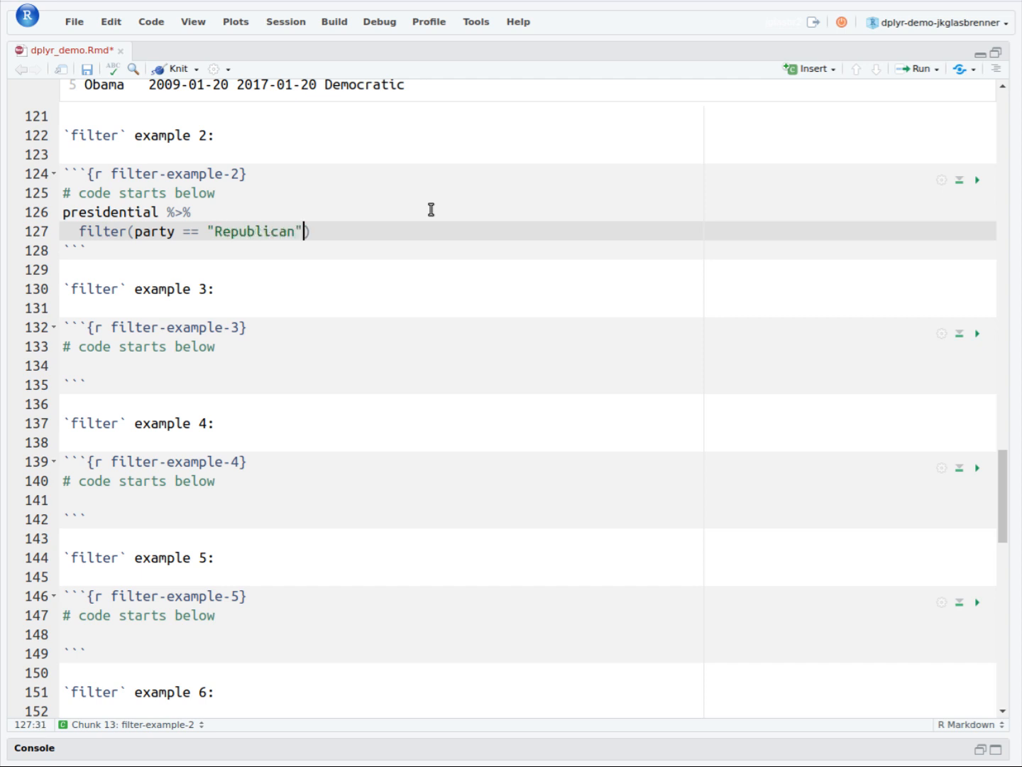
pyautogui.write(', name == "bu"')
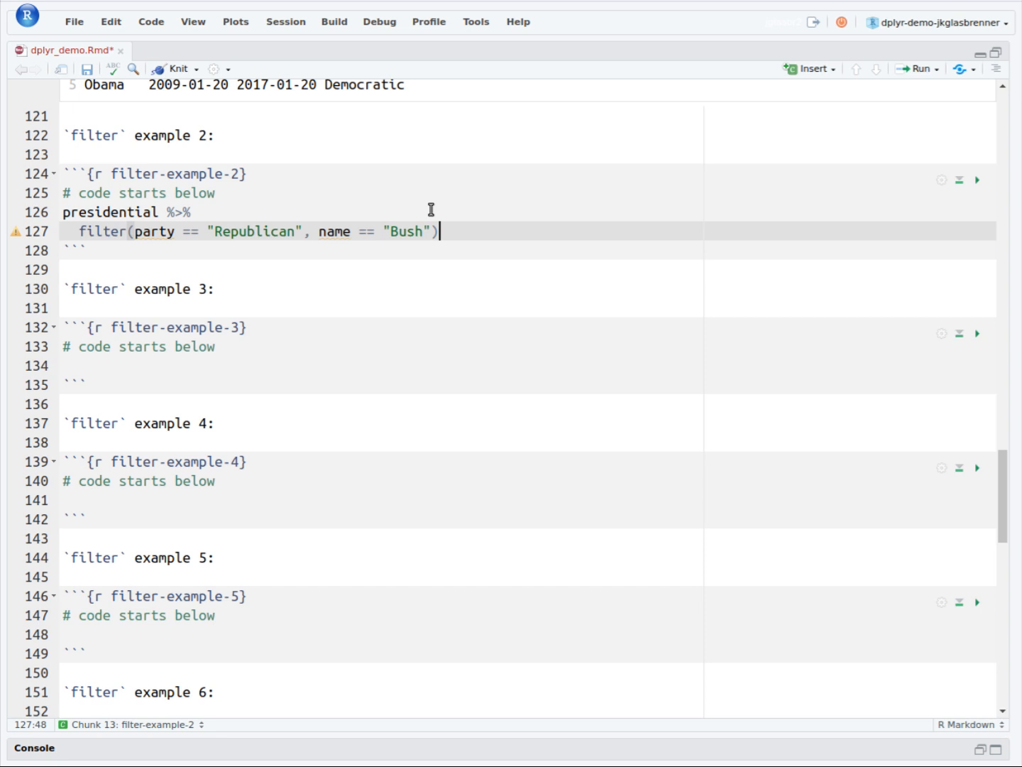
pyautogui.click(979, 180)
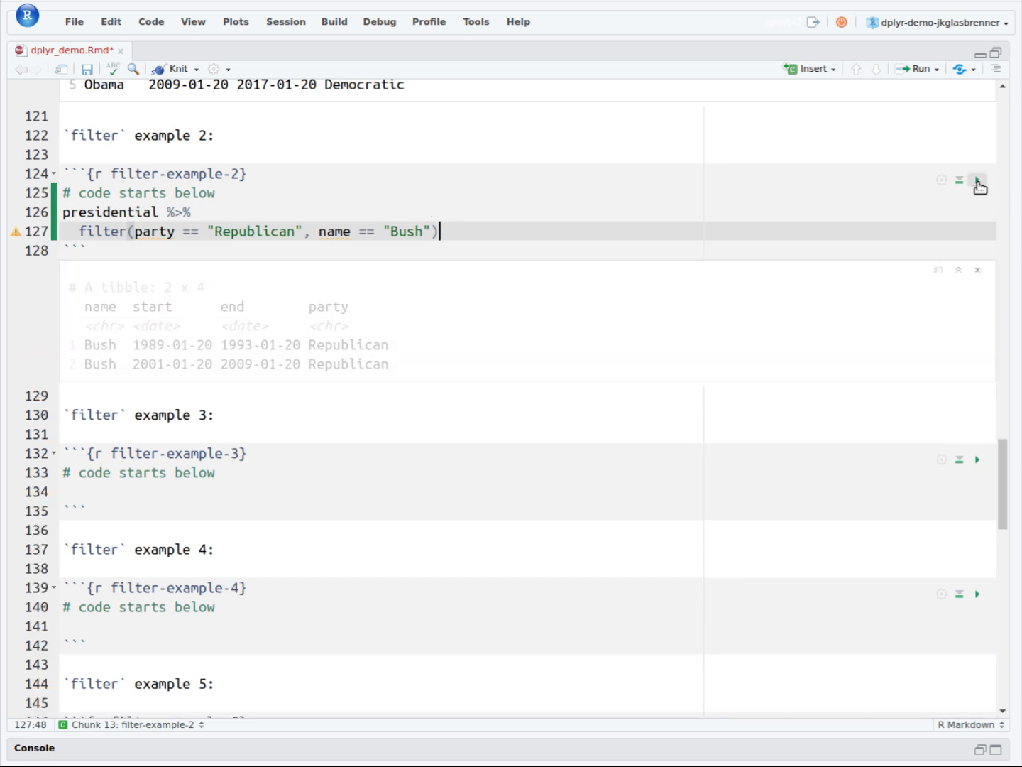
pyautogui.scroll(-3)
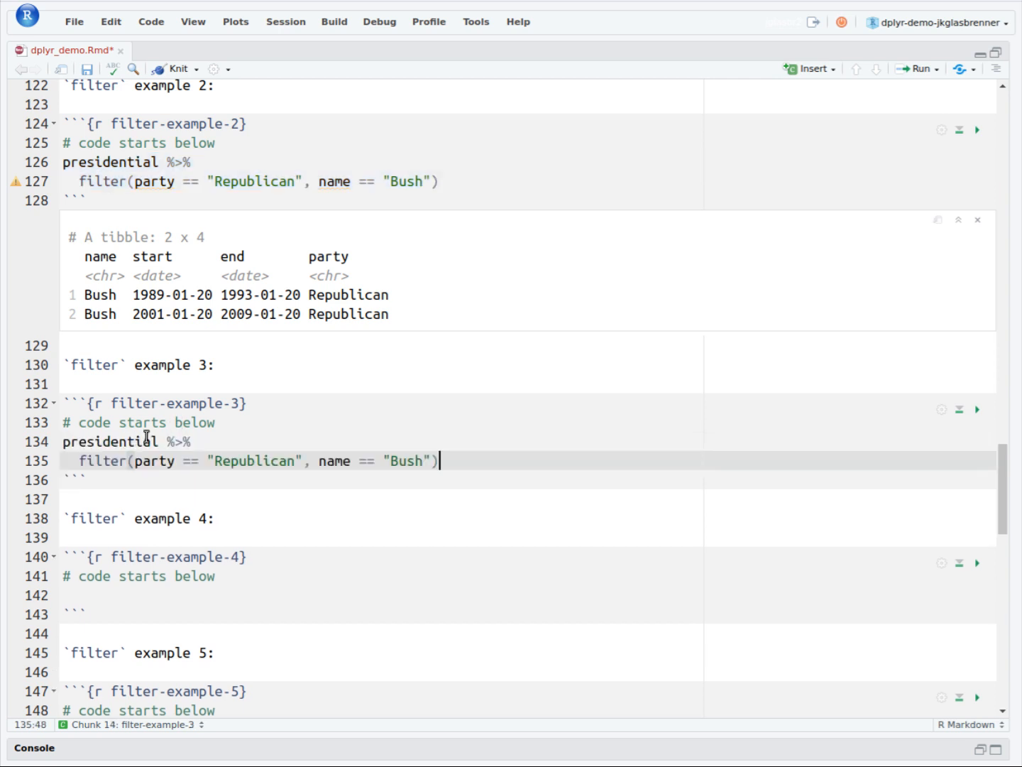
# Join the Republican and Bush conditions with & in example 3 and run it
pyautogui.scroll(-3)
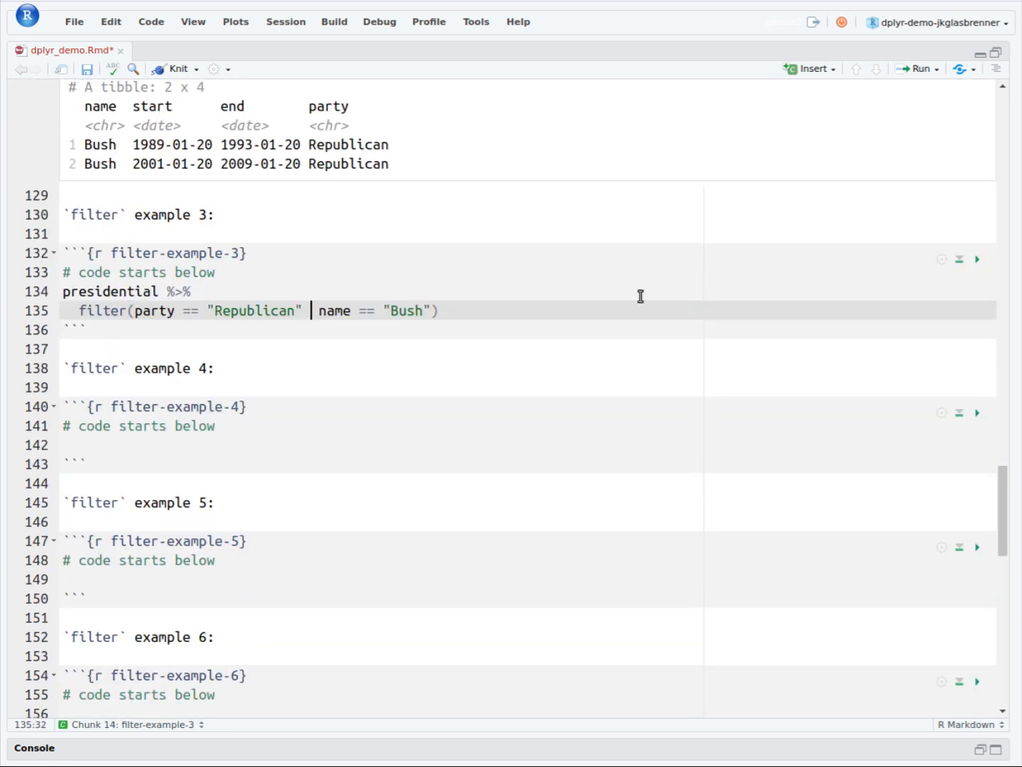
pyautogui.write('&')
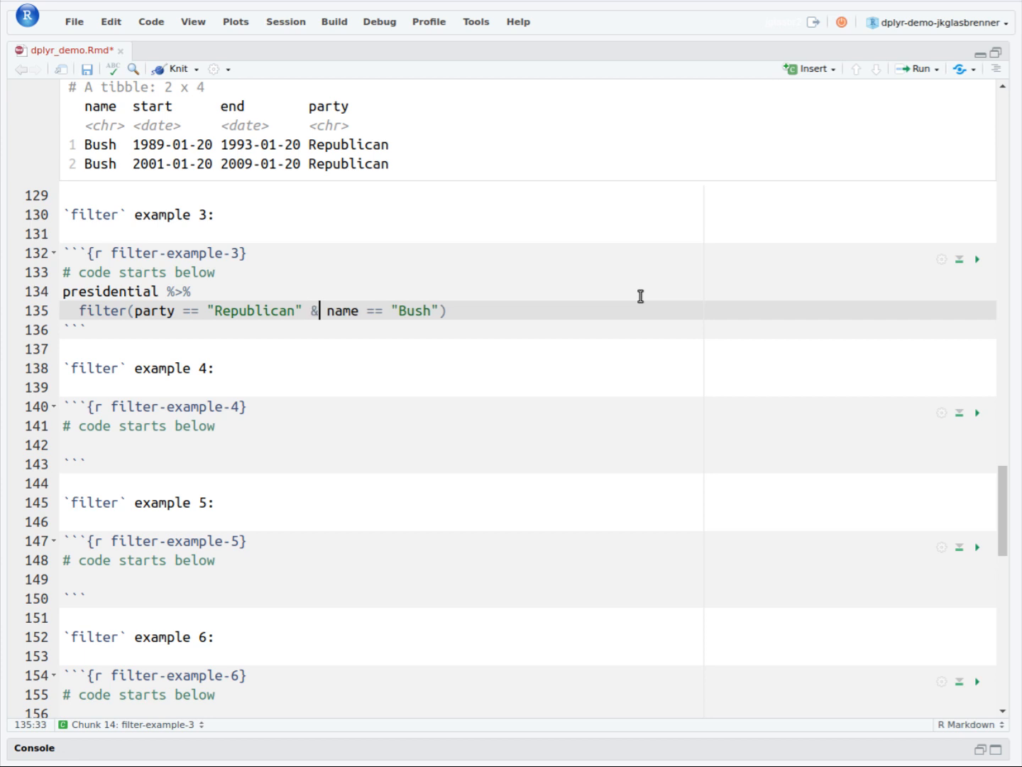
pyautogui.click(978, 261)
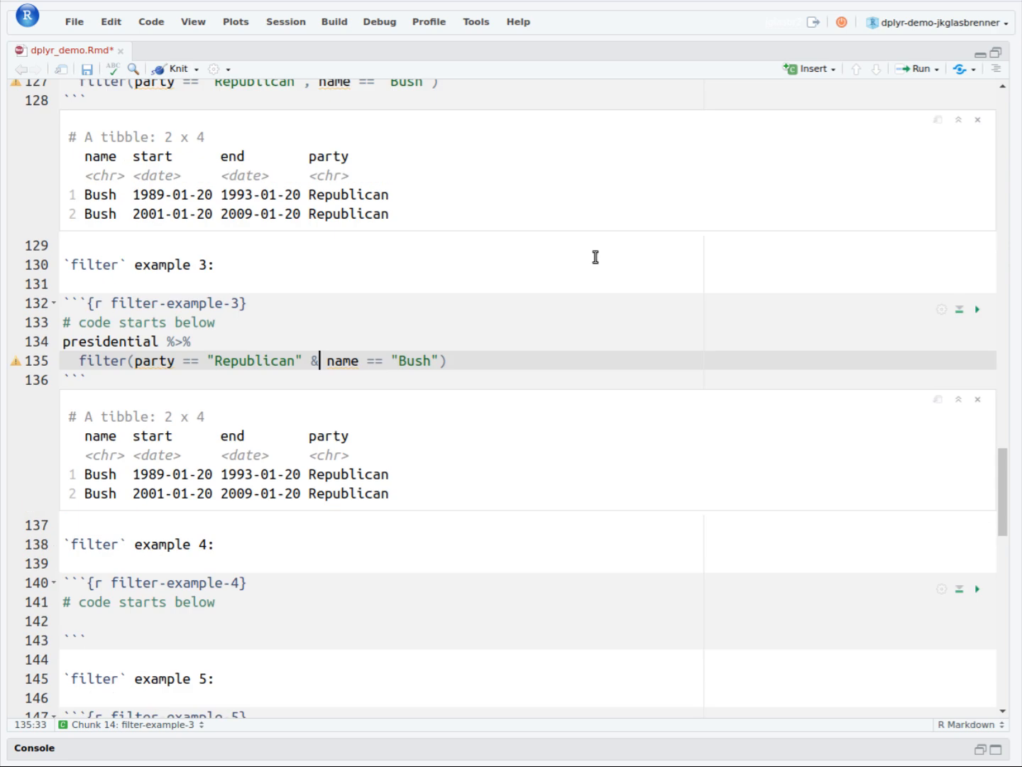
pyautogui.moveTo(302, 364)
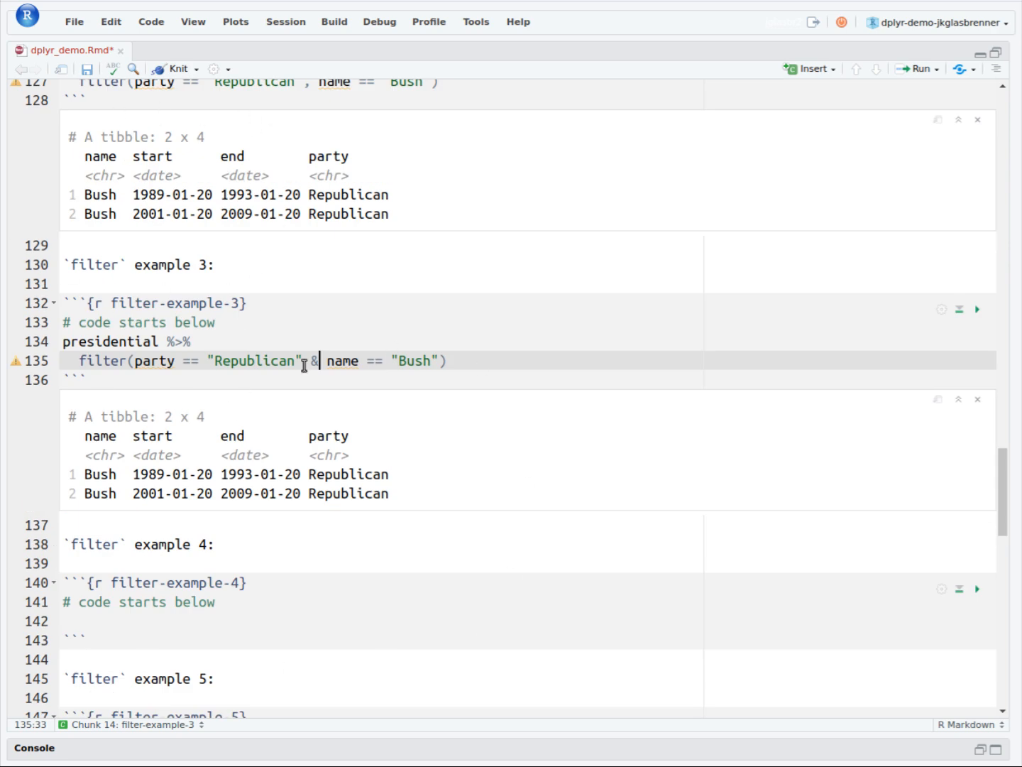
# Write filter(party == "Democratic" | name == "Bush" | name == "Ford") in example 4 and run it, showing eight rows
pyautogui.scroll(-3)
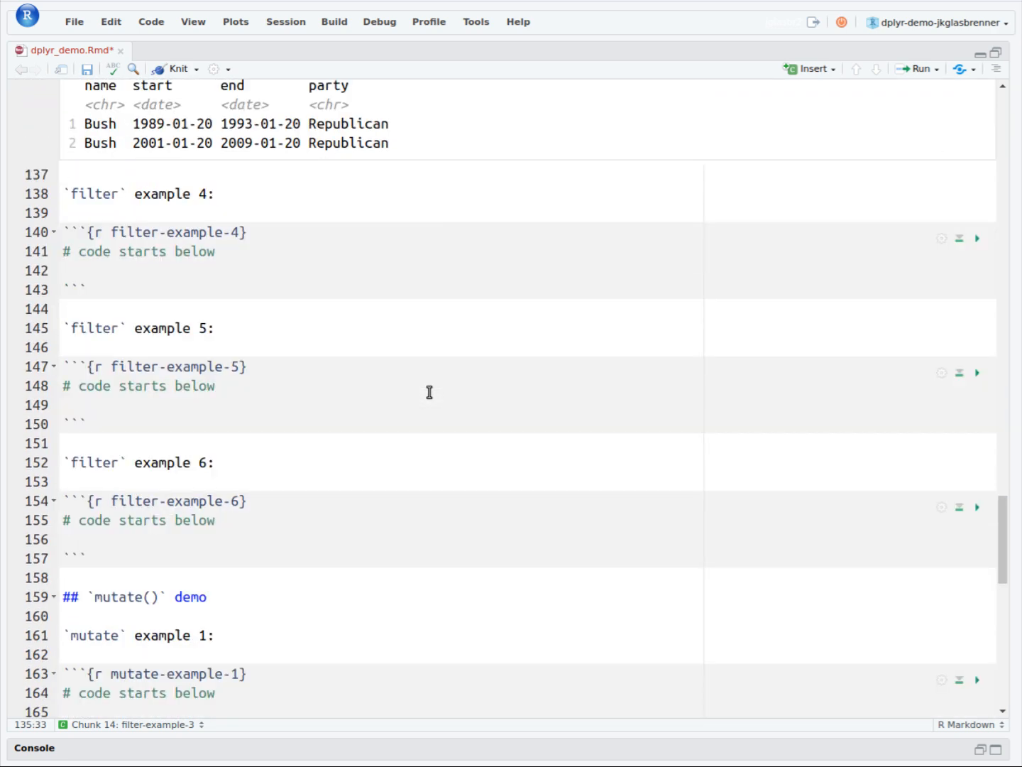
pyautogui.click(178, 270)
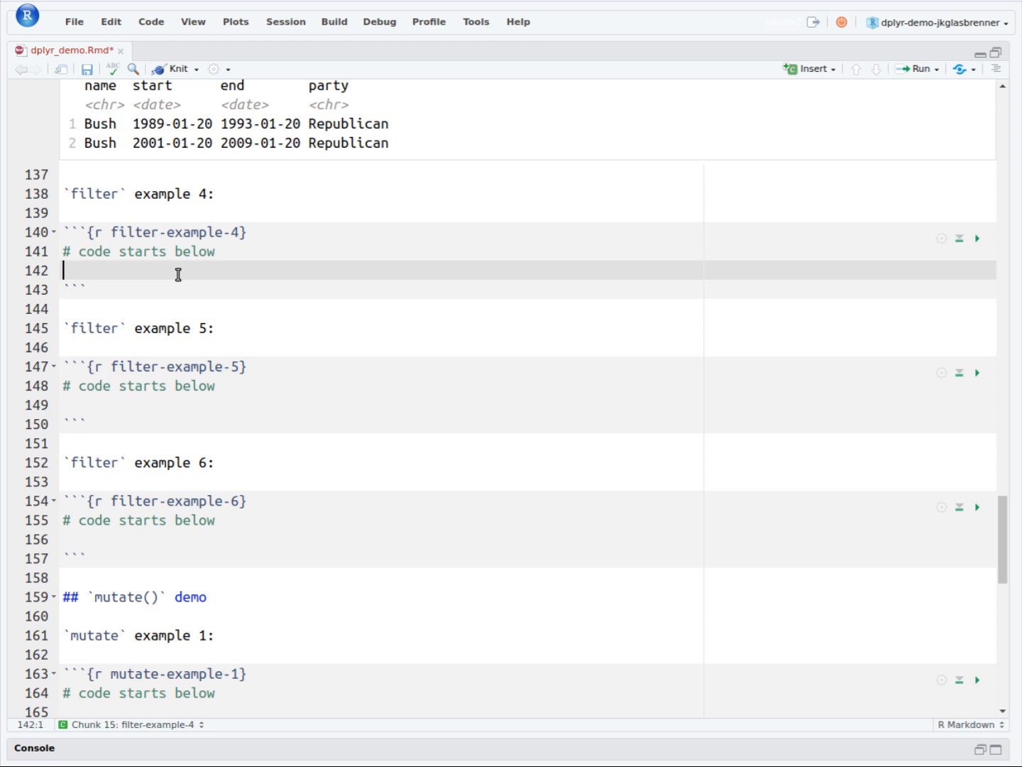
pyautogui.write('presidential')
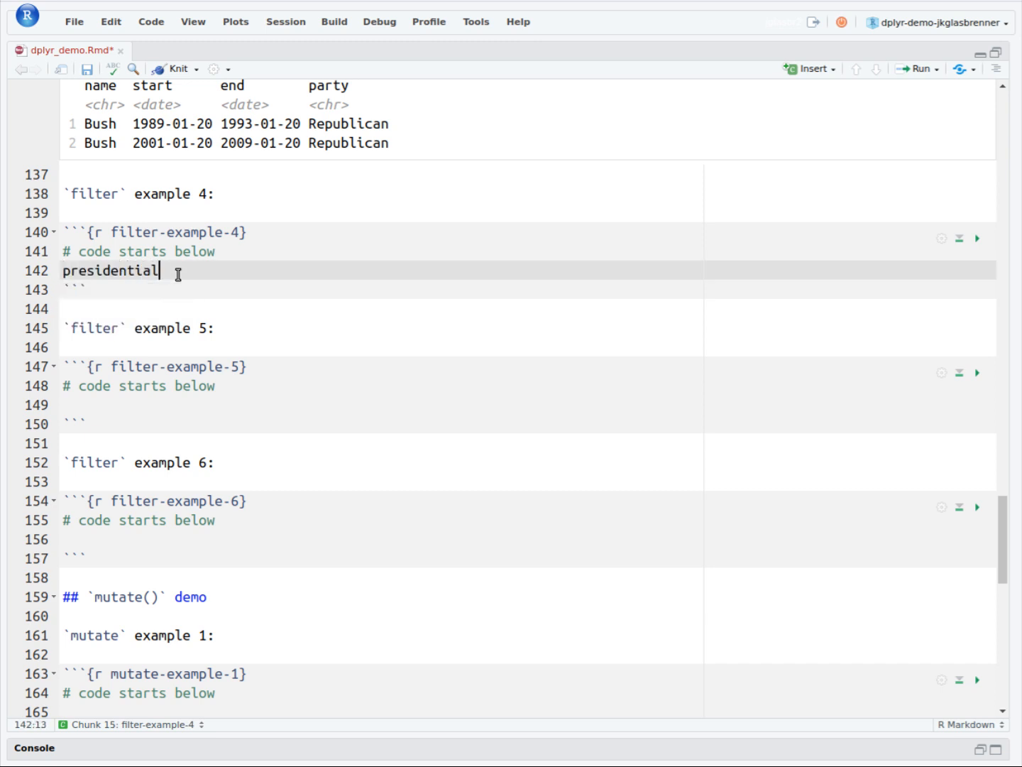
pyautogui.write('%>%')
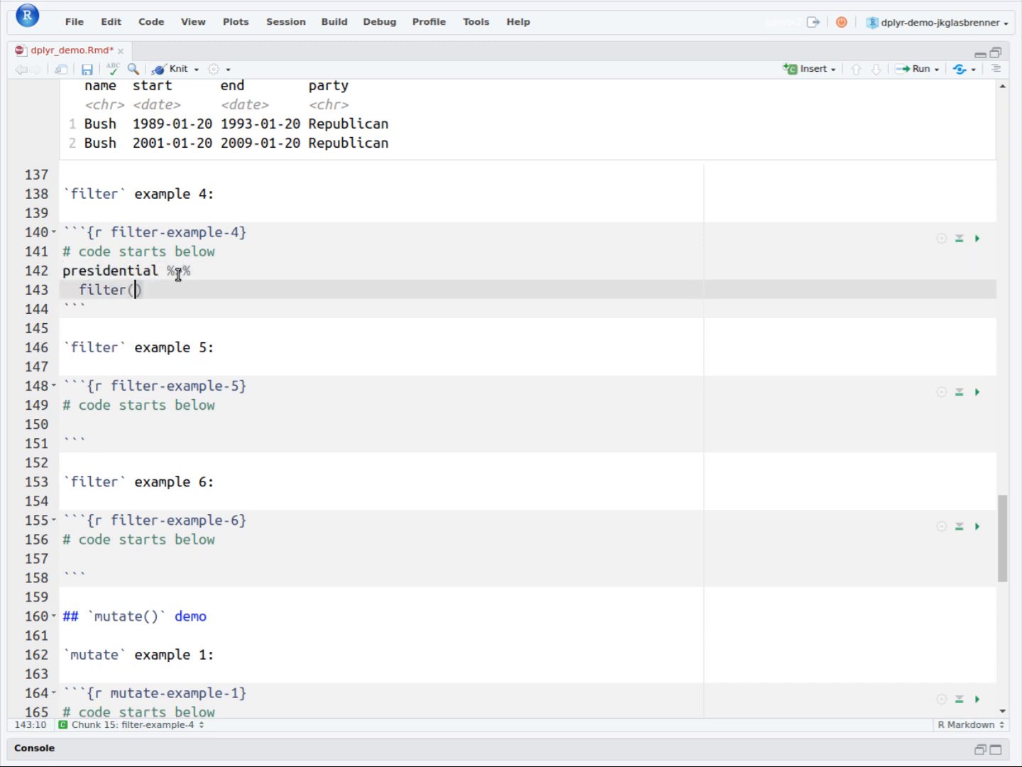
pyautogui.write('party == "Democra')
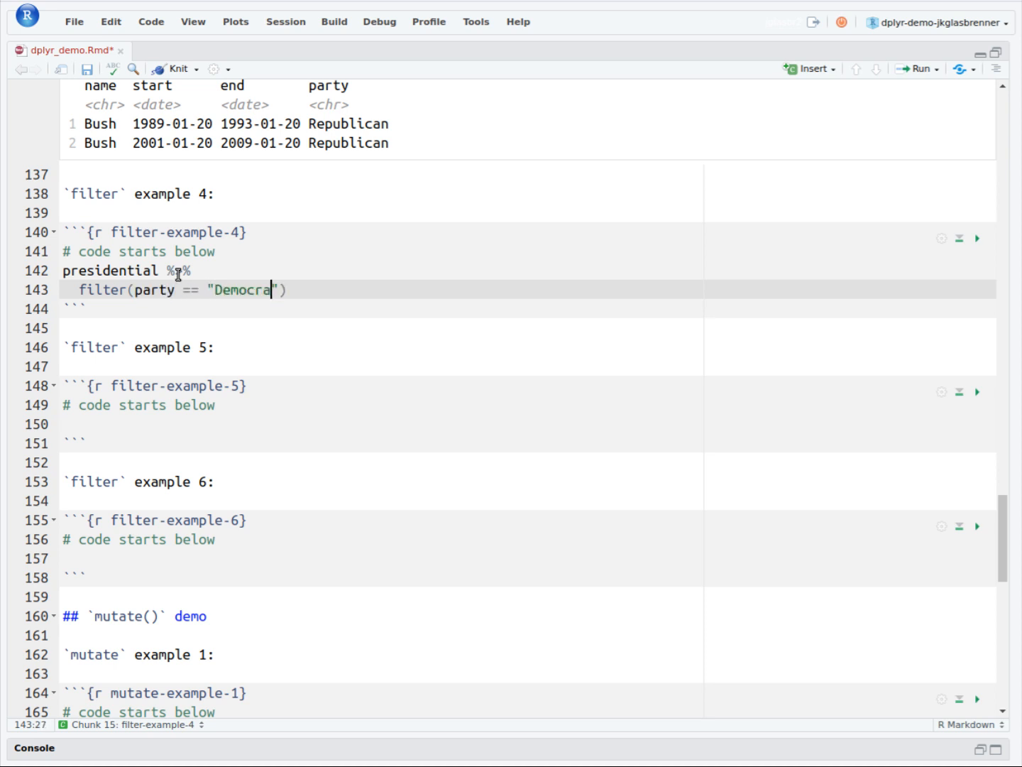
pyautogui.write('tic" |')
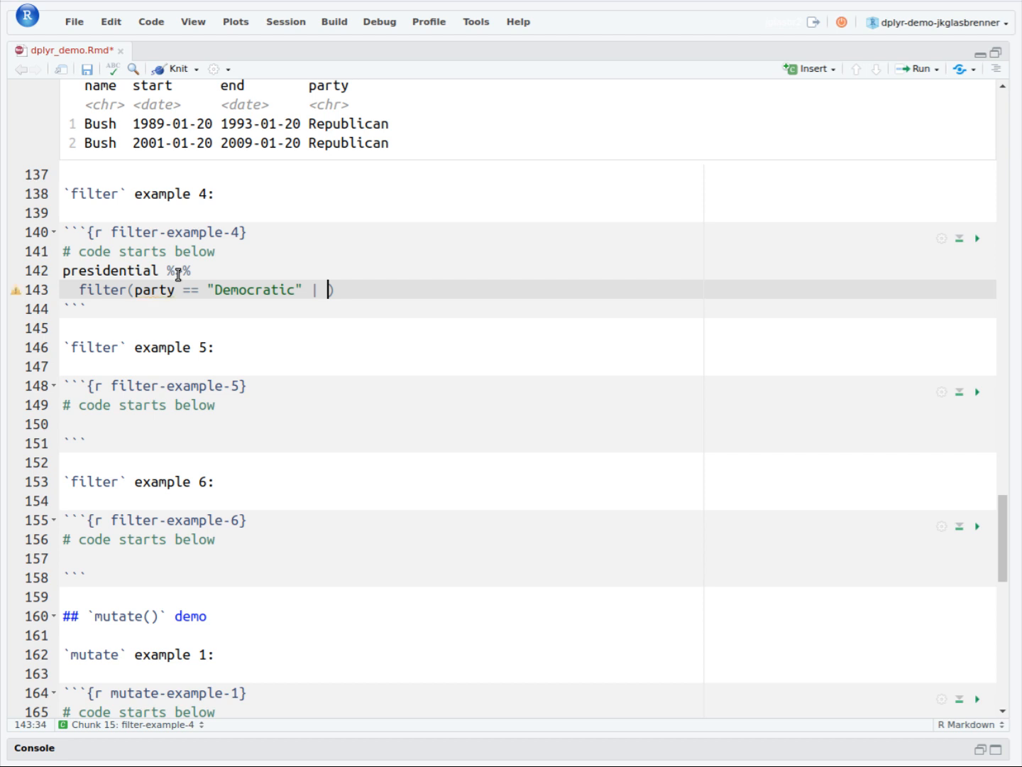
pyautogui.write('name')
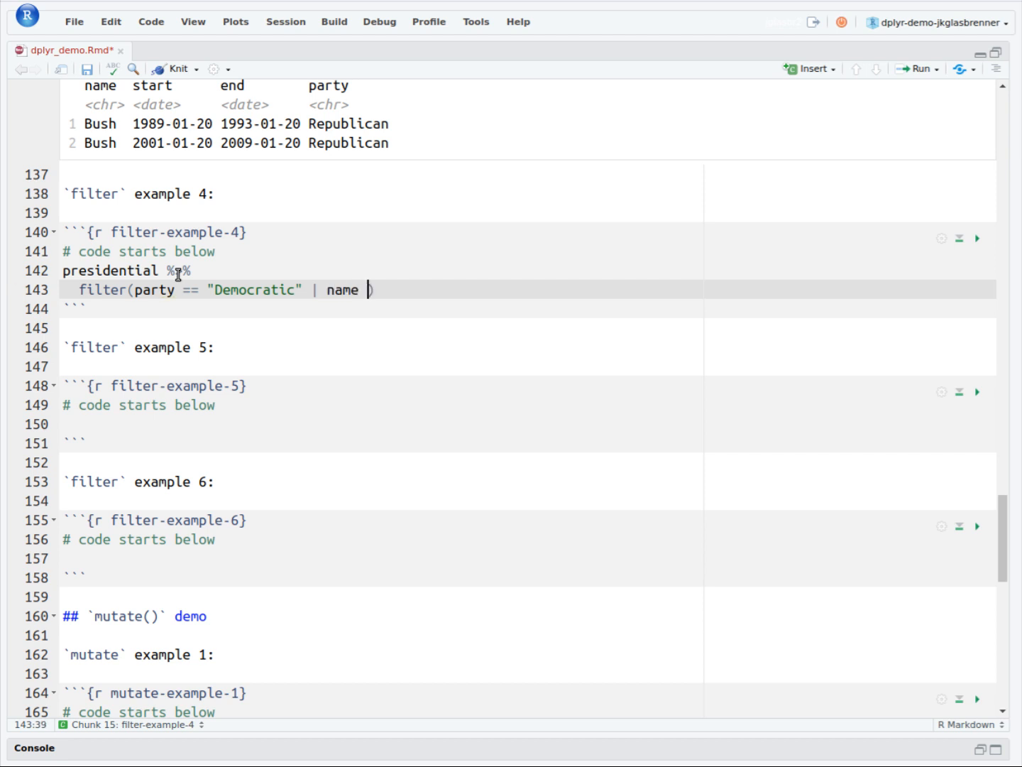
pyautogui.write('== "Bush" |')
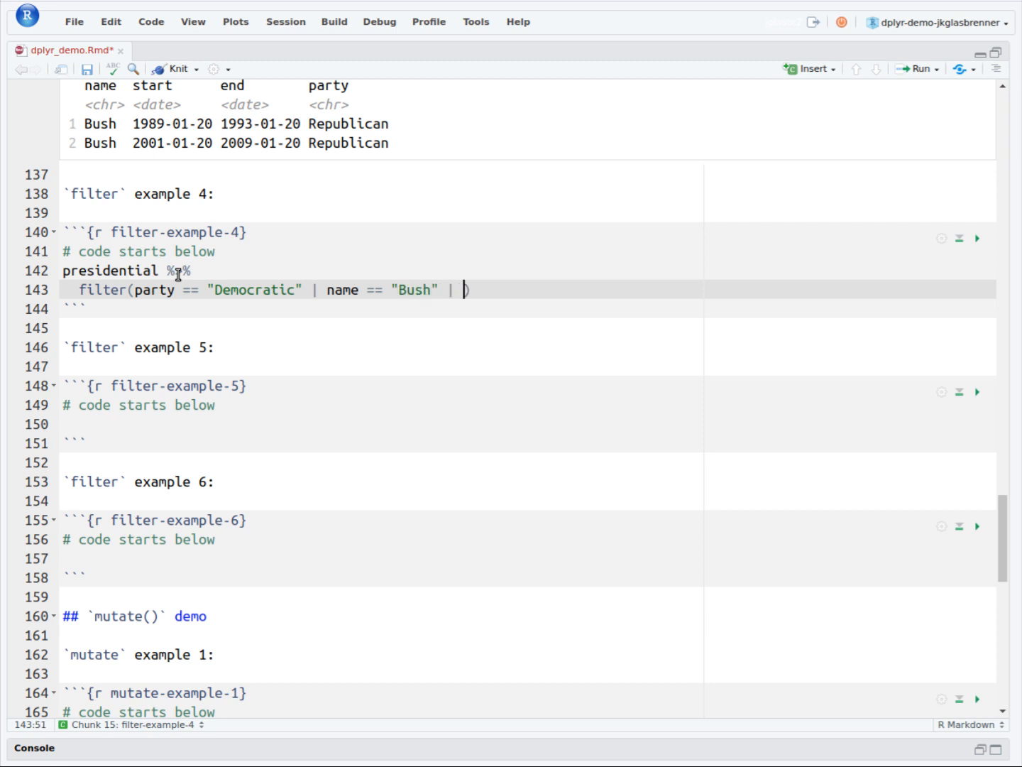
pyautogui.write('name == "Ford"')
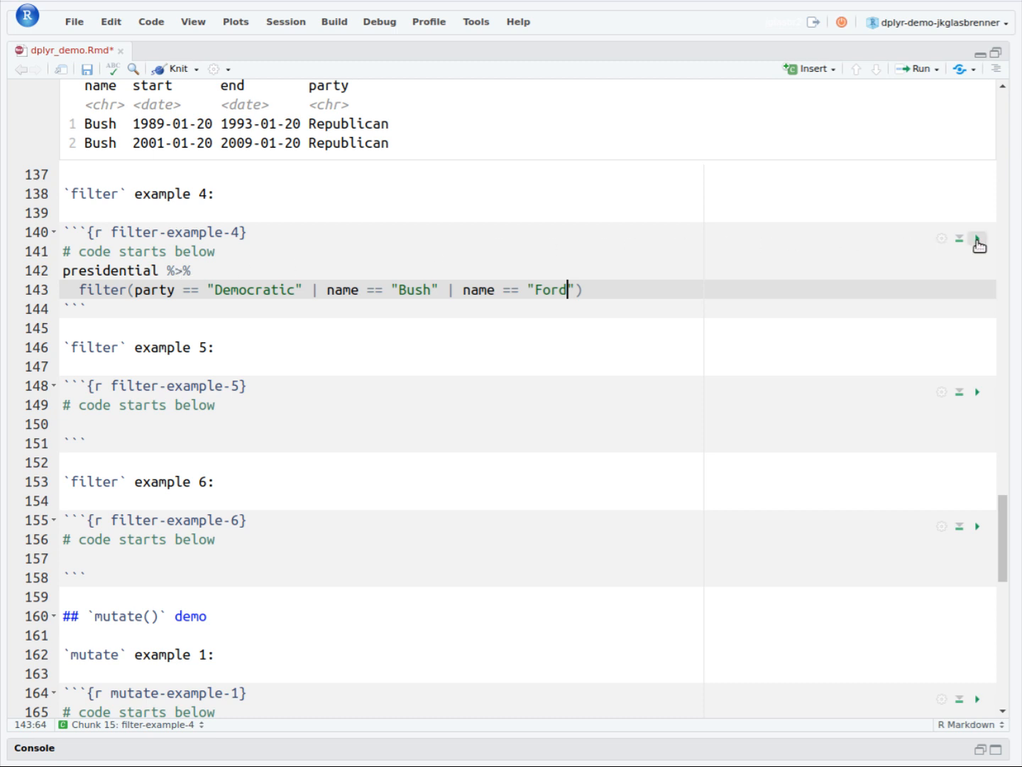
pyautogui.click(977, 242)
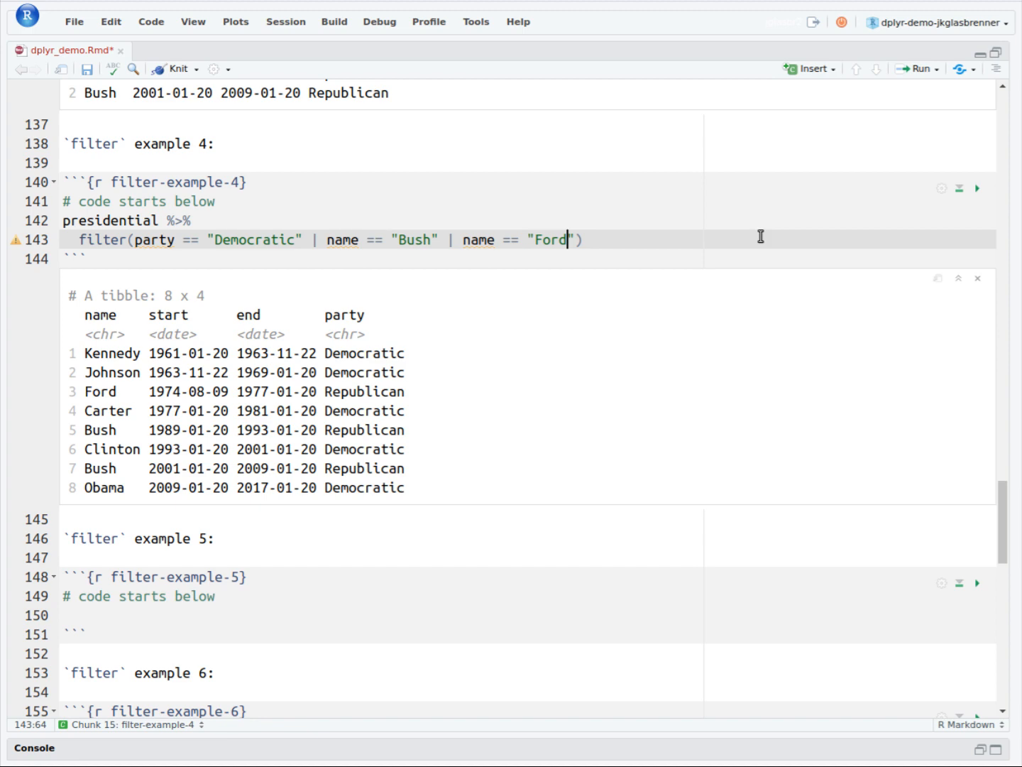
pyautogui.scroll(-3)
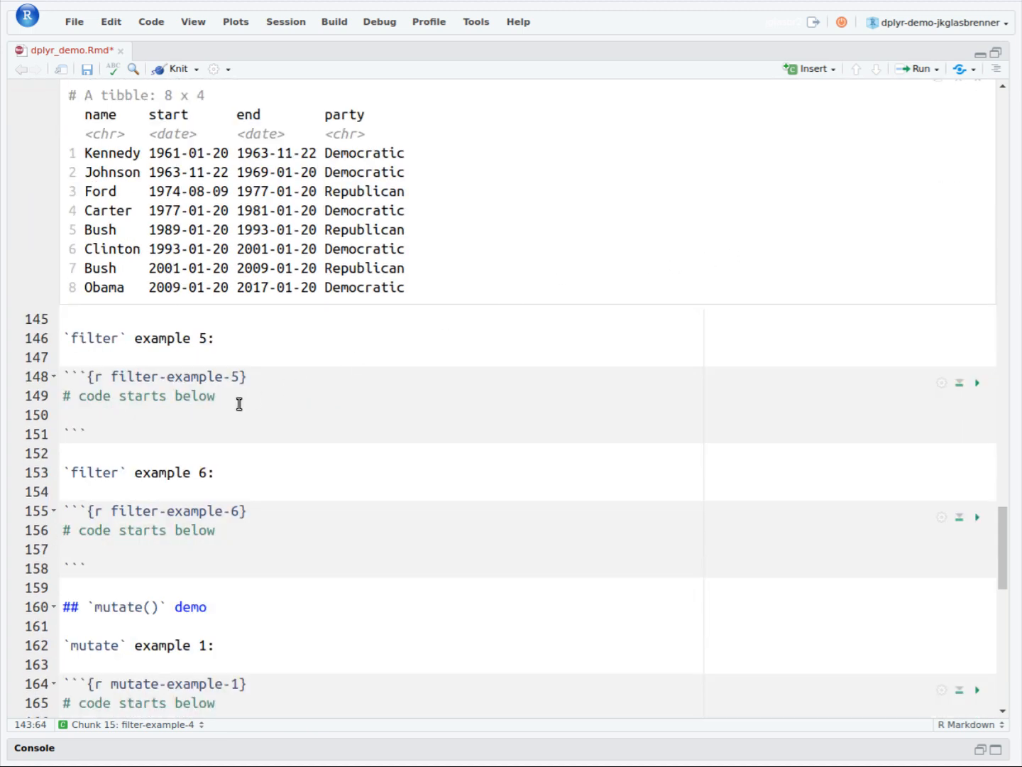
# Type presidential %>% into the filter example 5 chunk, ready for a filter call
pyautogui.write('presi')
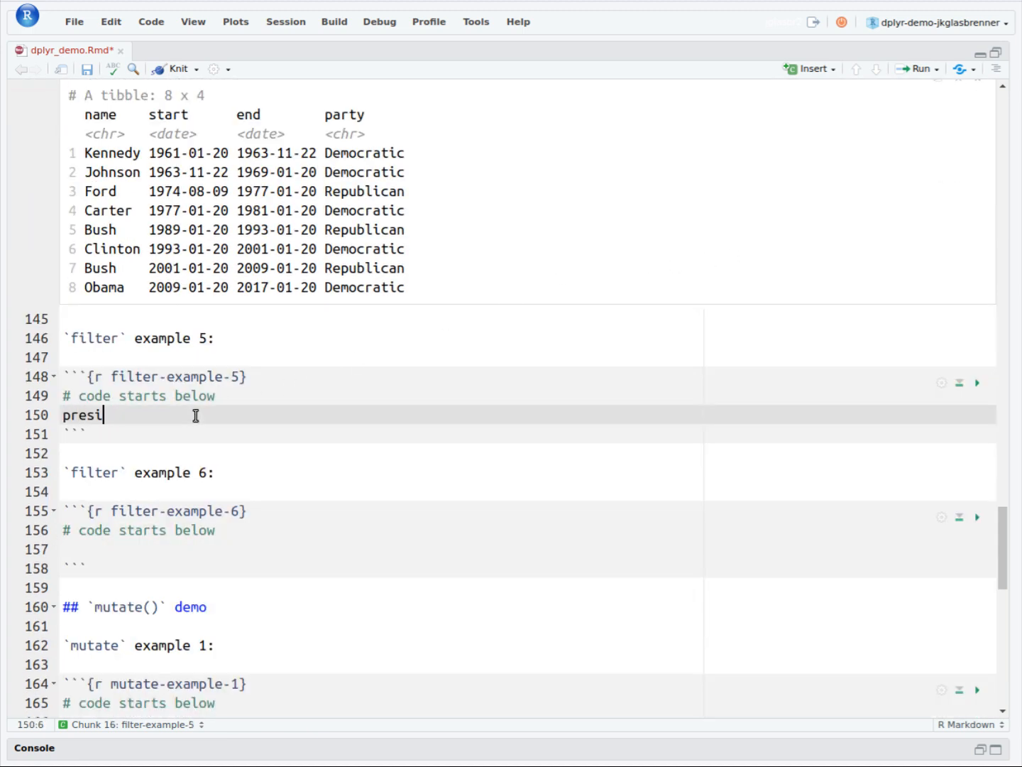
pyautogui.write('dential %>%')
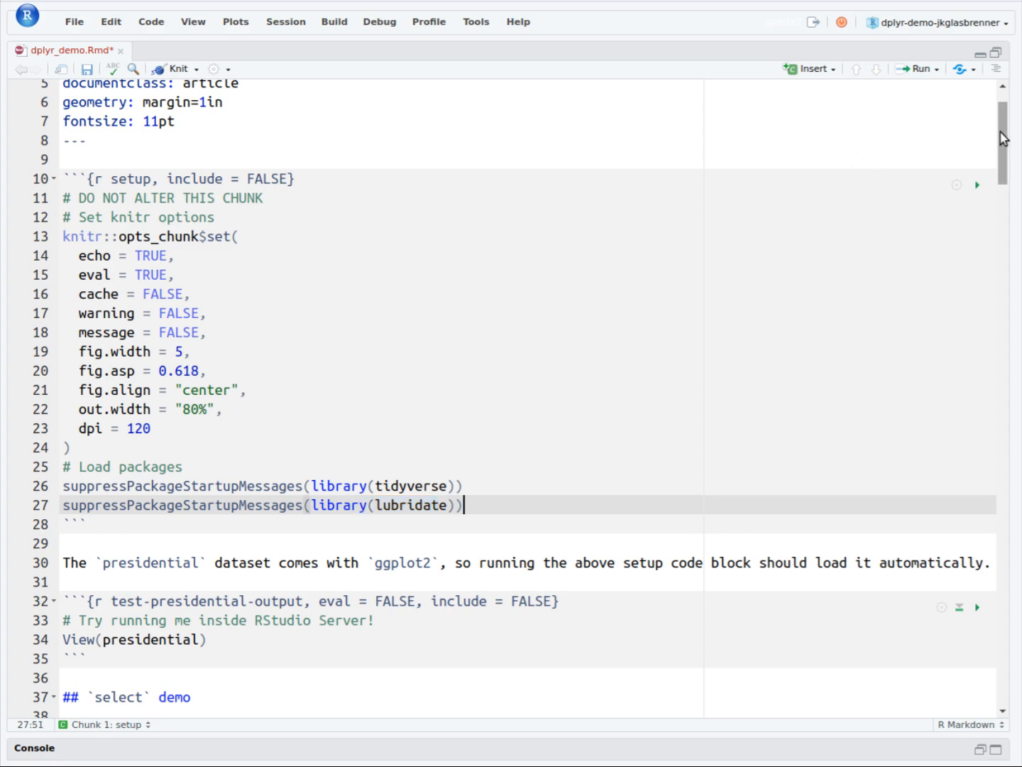
pyautogui.scroll(-3)
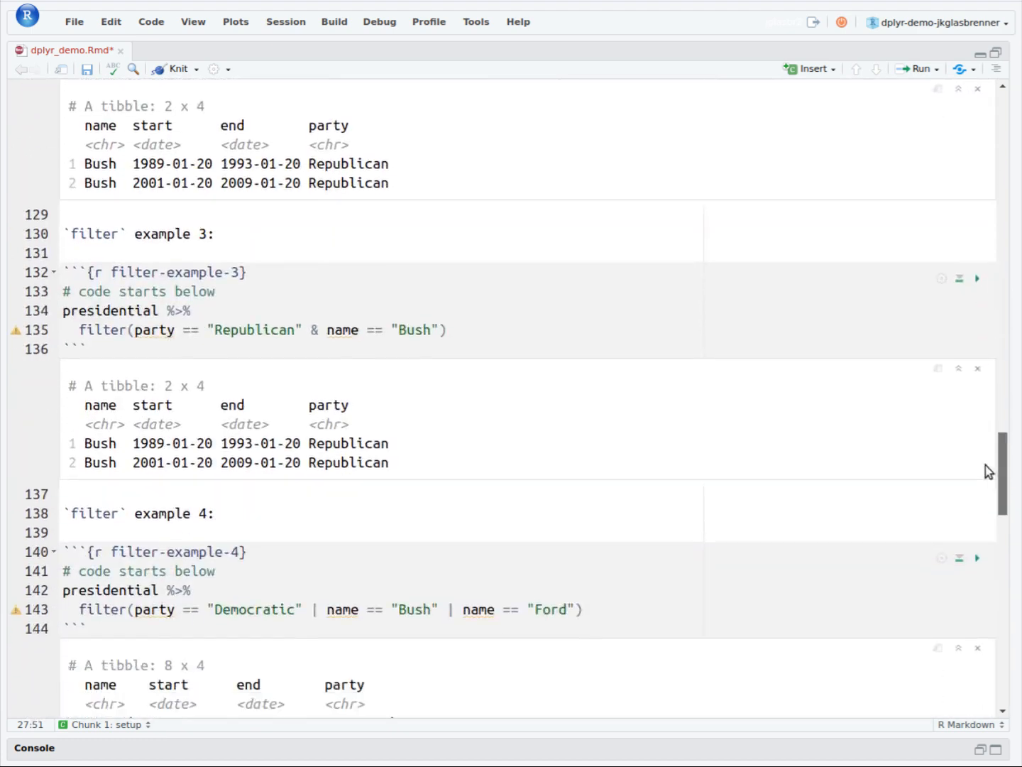
pyautogui.scroll(-3)
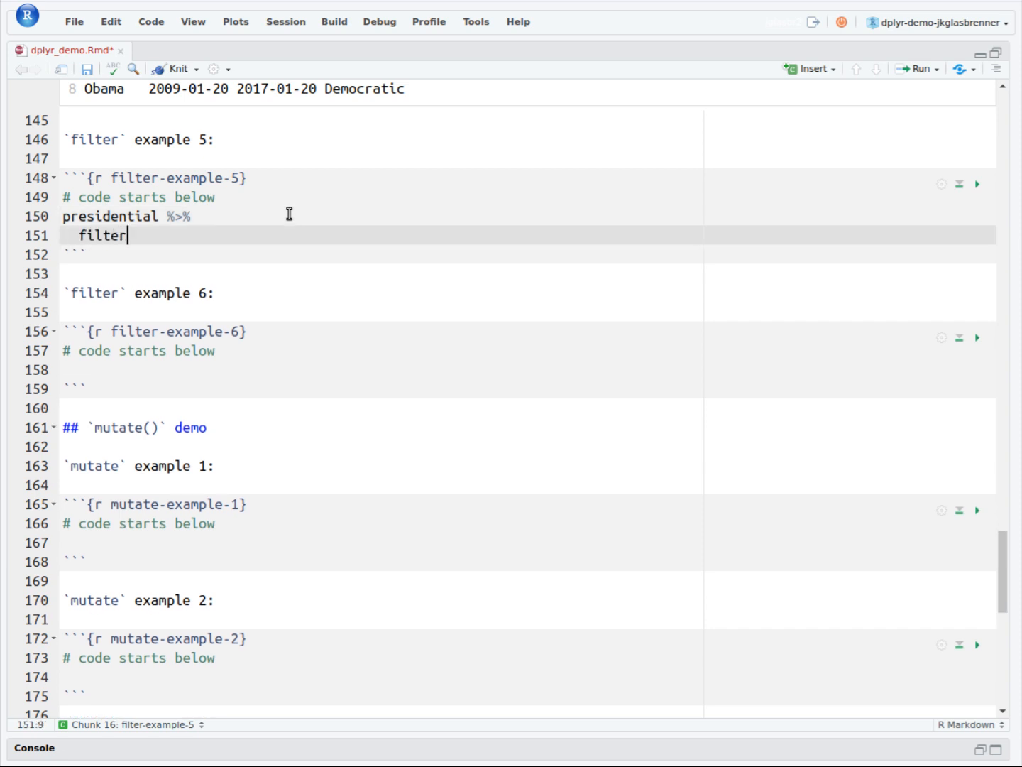
# Complete filter(start > ymd("1973-01-01") & party == "Democratic") %>% select(name) and run it: Carter, Clinton, Obama
pyautogui.write('(start >')
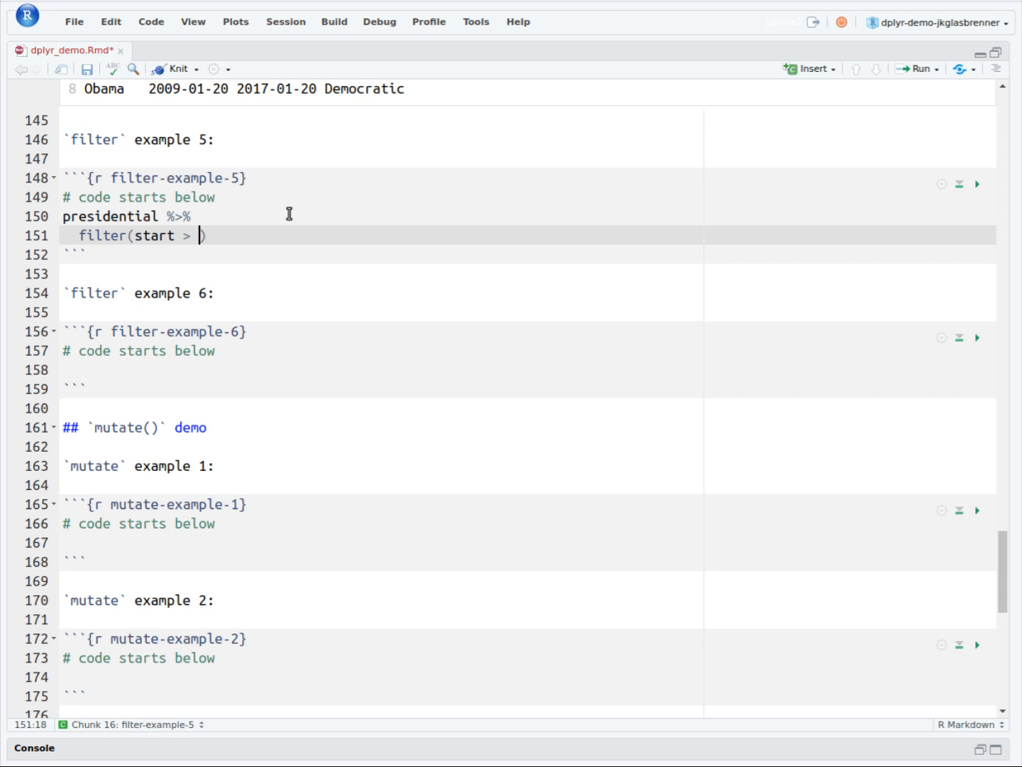
pyautogui.write('ymd("')
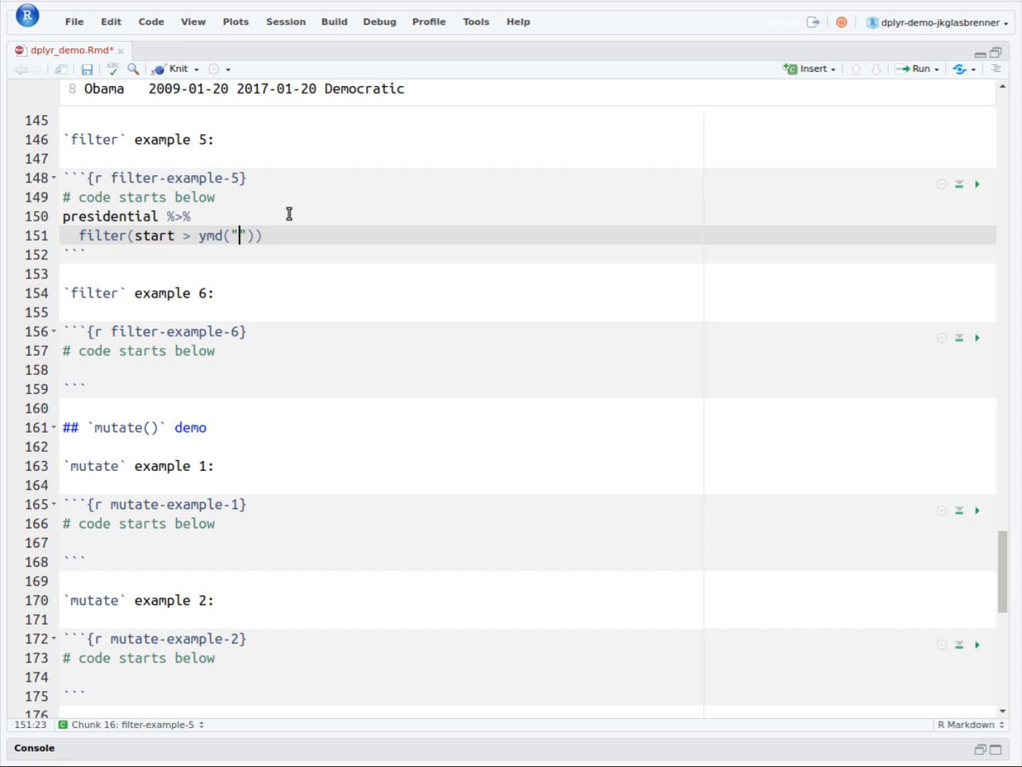
pyautogui.write('1973-01')
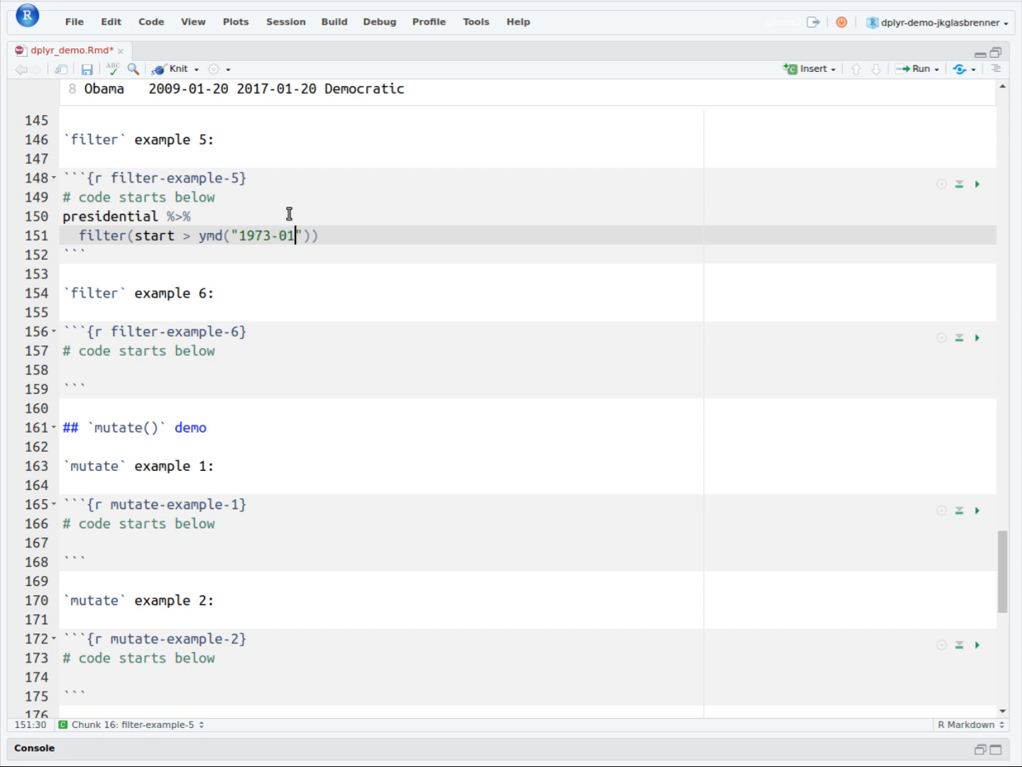
pyautogui.write('-01')
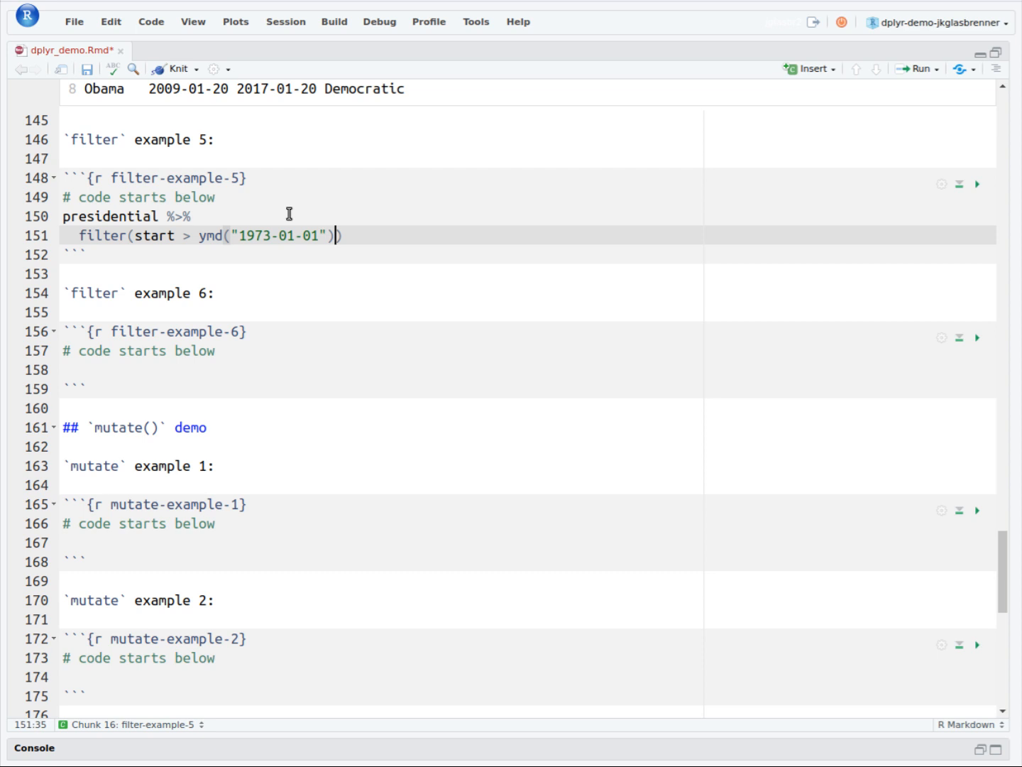
pyautogui.write('&')
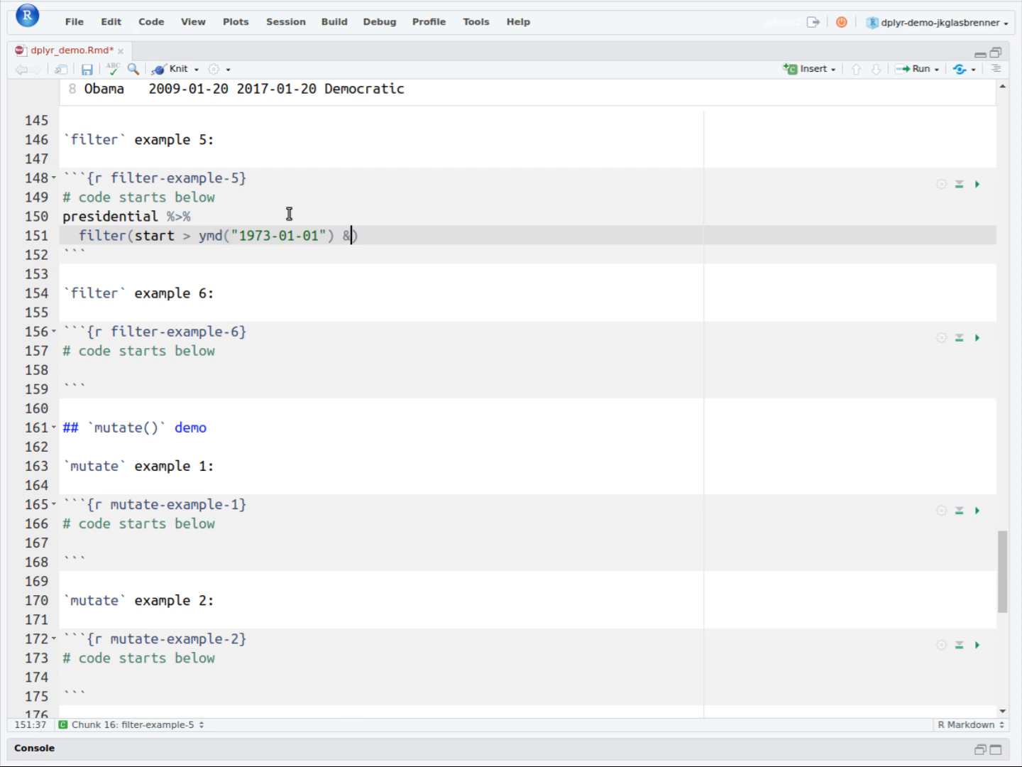
pyautogui.write('party ==')
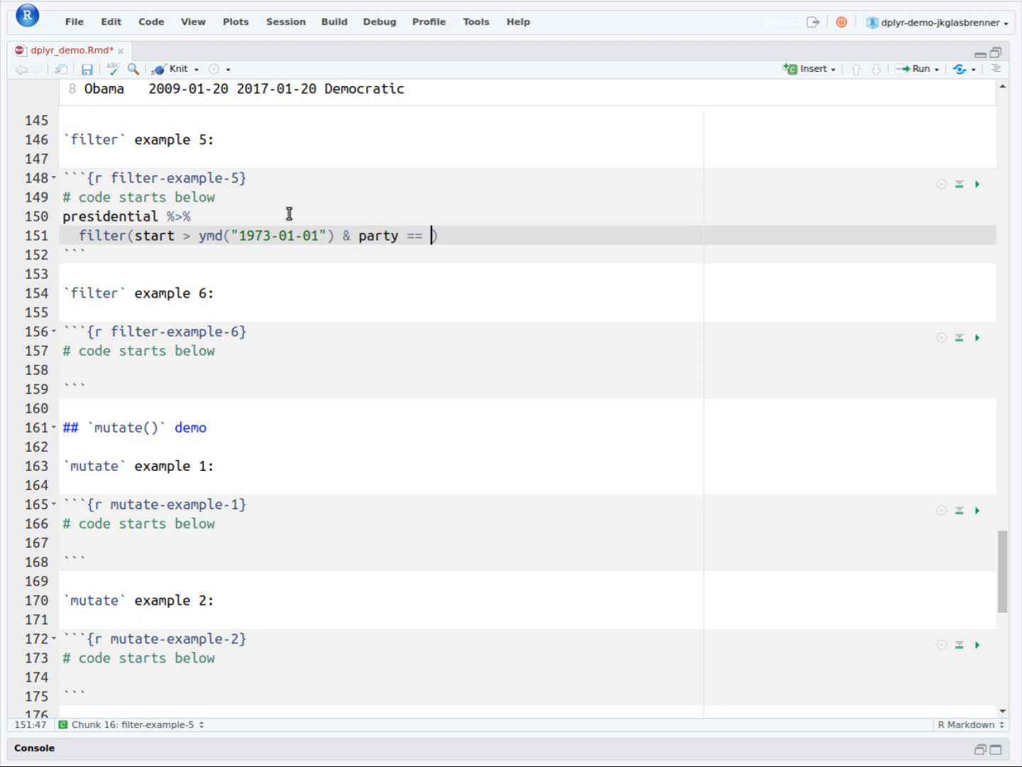
pyautogui.write('"Democratic"')
pyautogui.write('s')
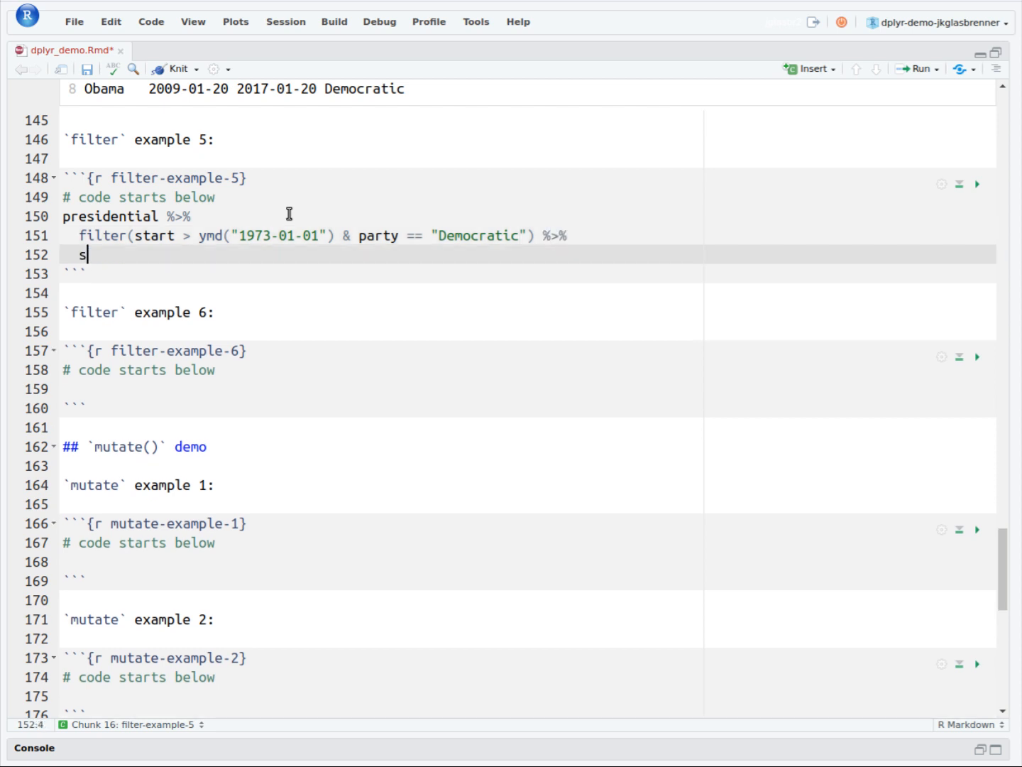
pyautogui.write('elect(name')
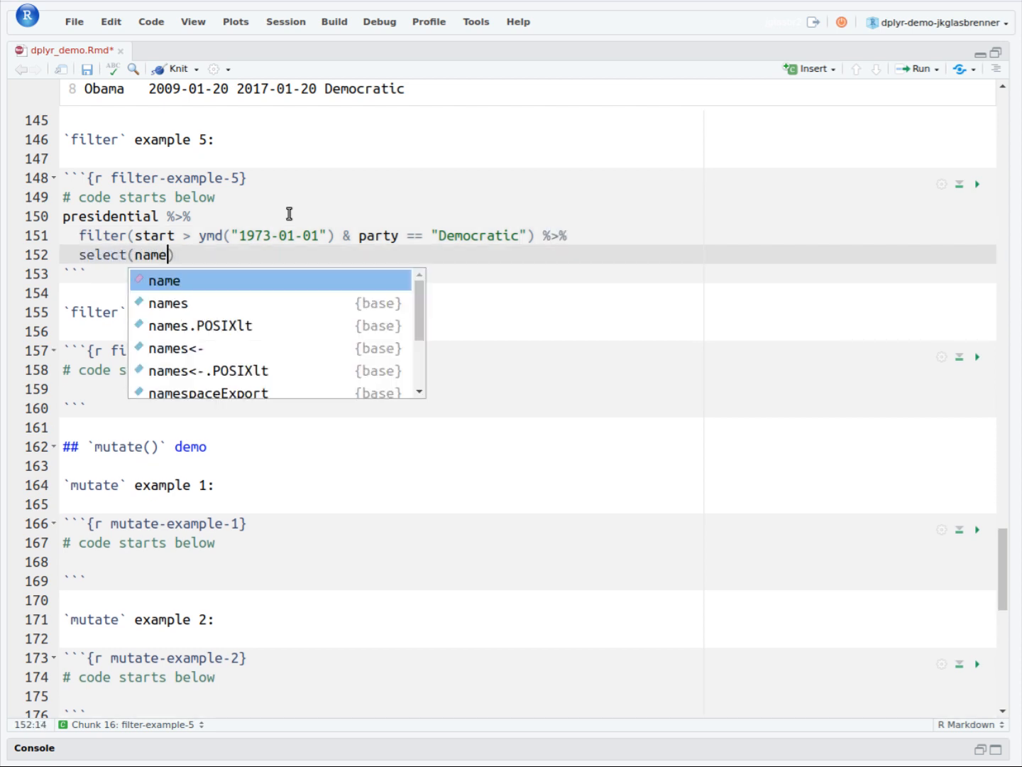
pyautogui.click(979, 186)
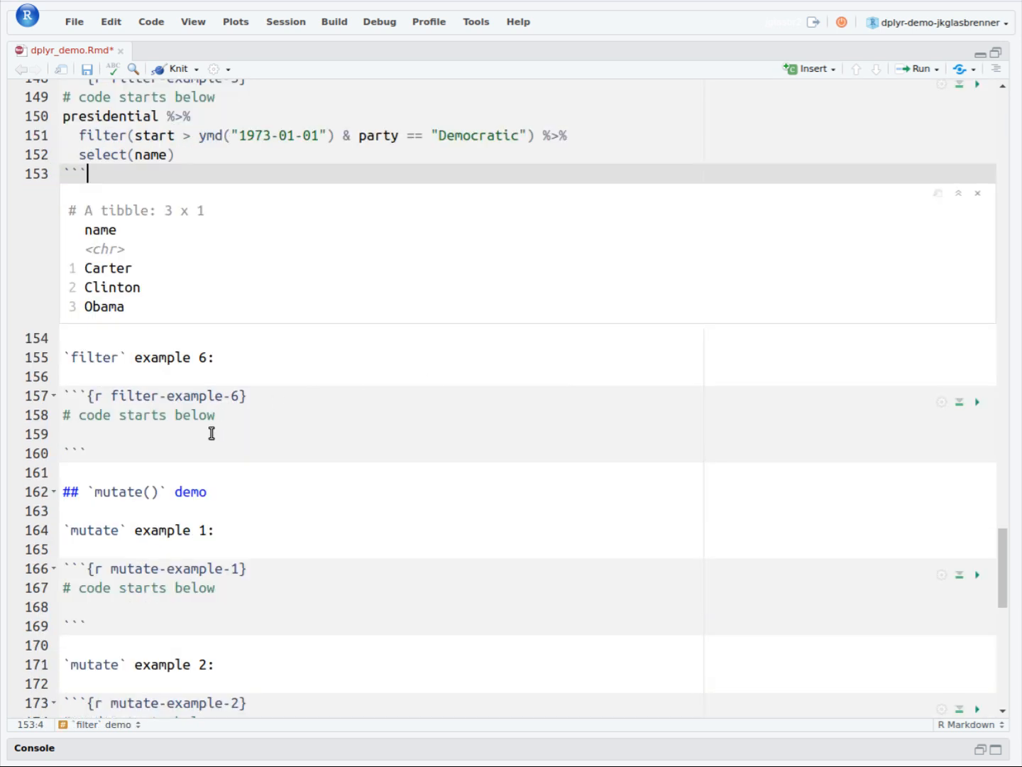
pyautogui.write('p')
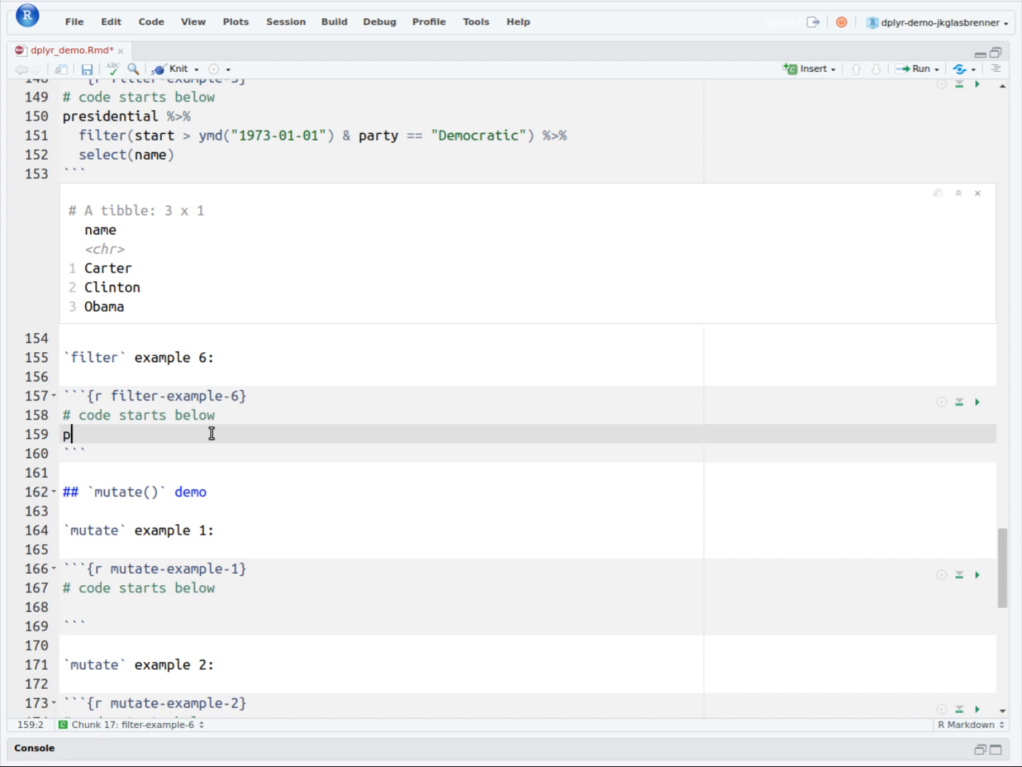
# Write presidential %>% filter(end <= ymd("1993-01-20")) in example 6, showing Eisenhower through Bush
pyautogui.write('residential %>%')
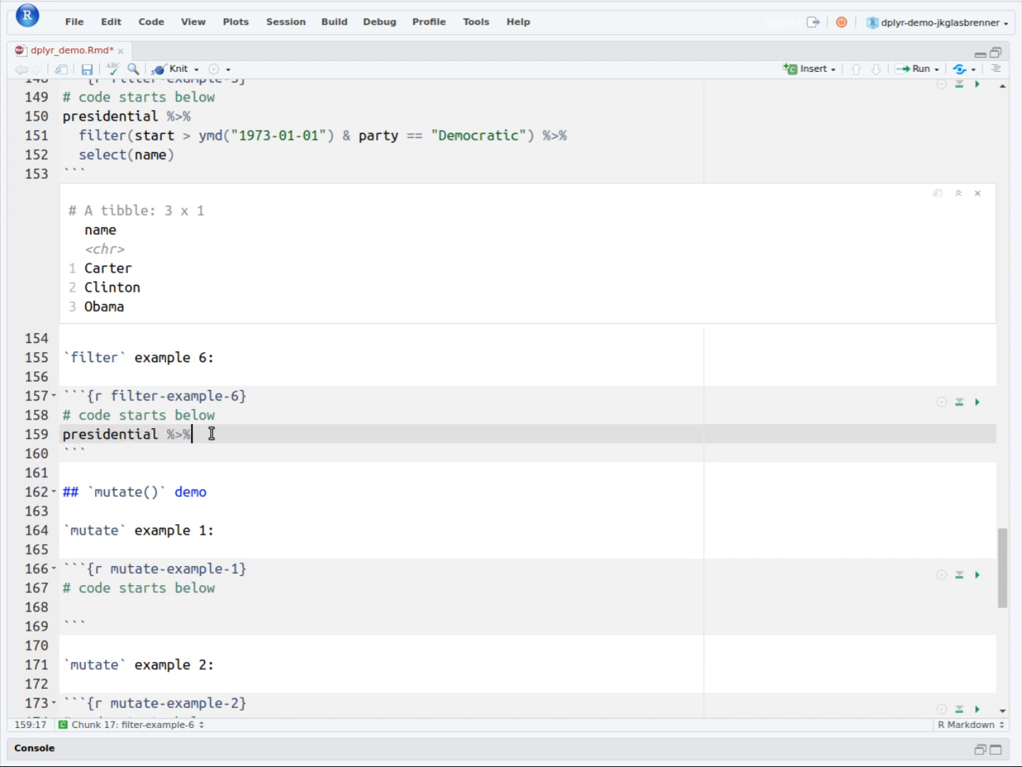
pyautogui.write('filter')
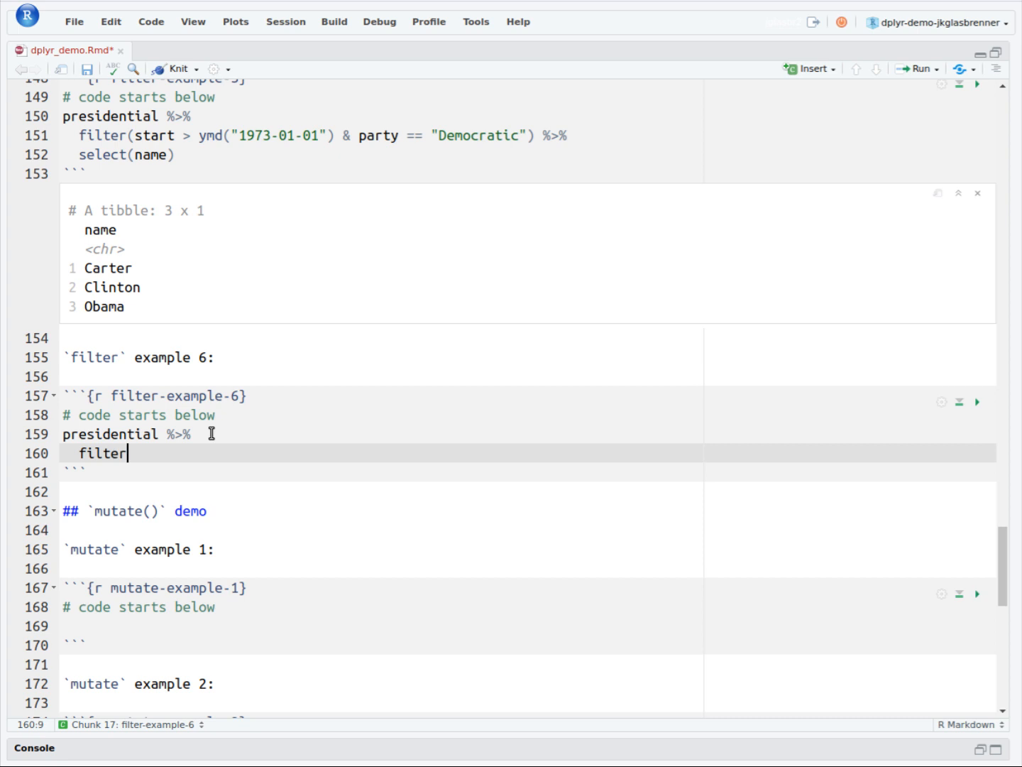
pyautogui.write('(end')
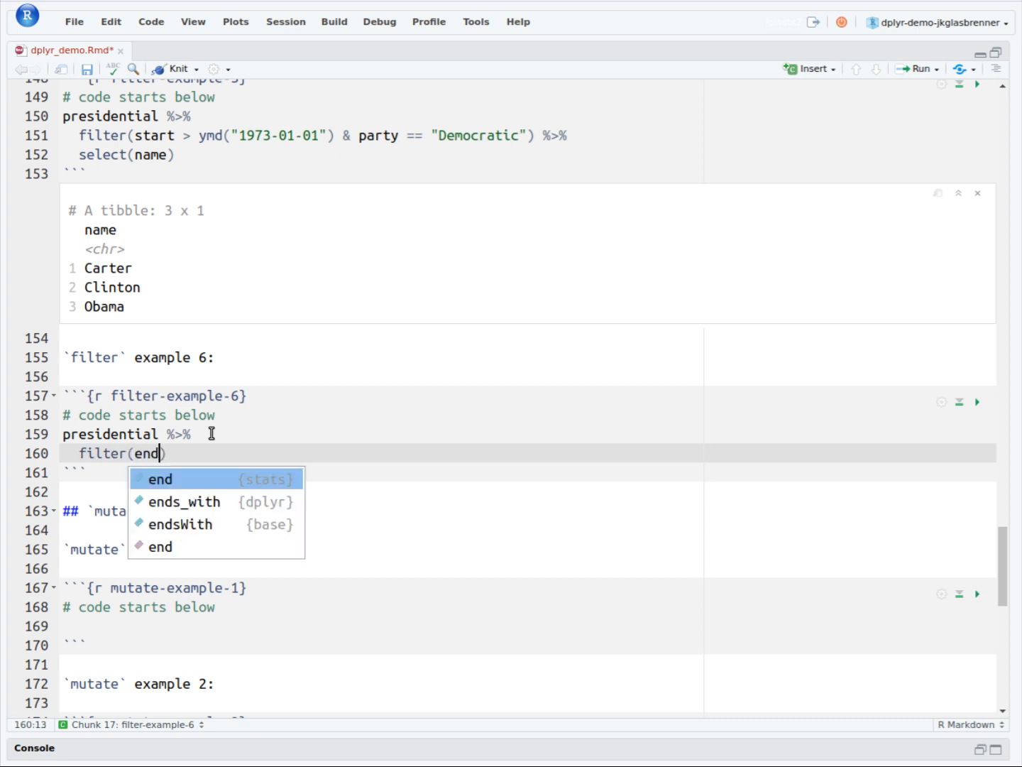
pyautogui.write('" "')
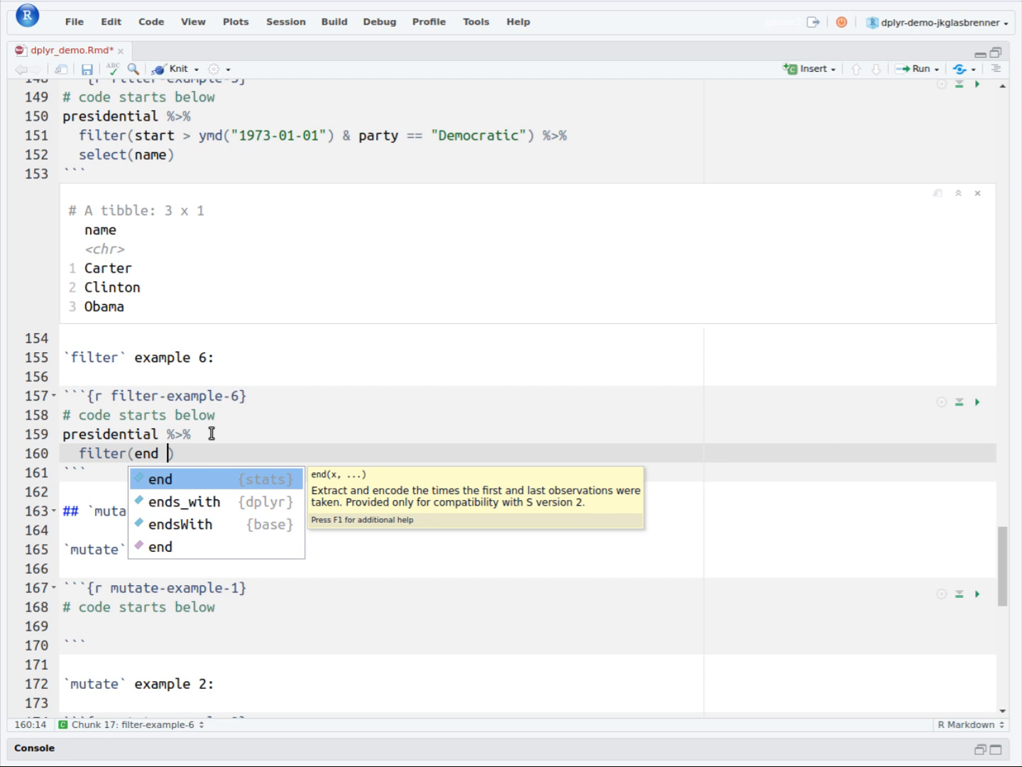
pyautogui.write('<= ymd("')
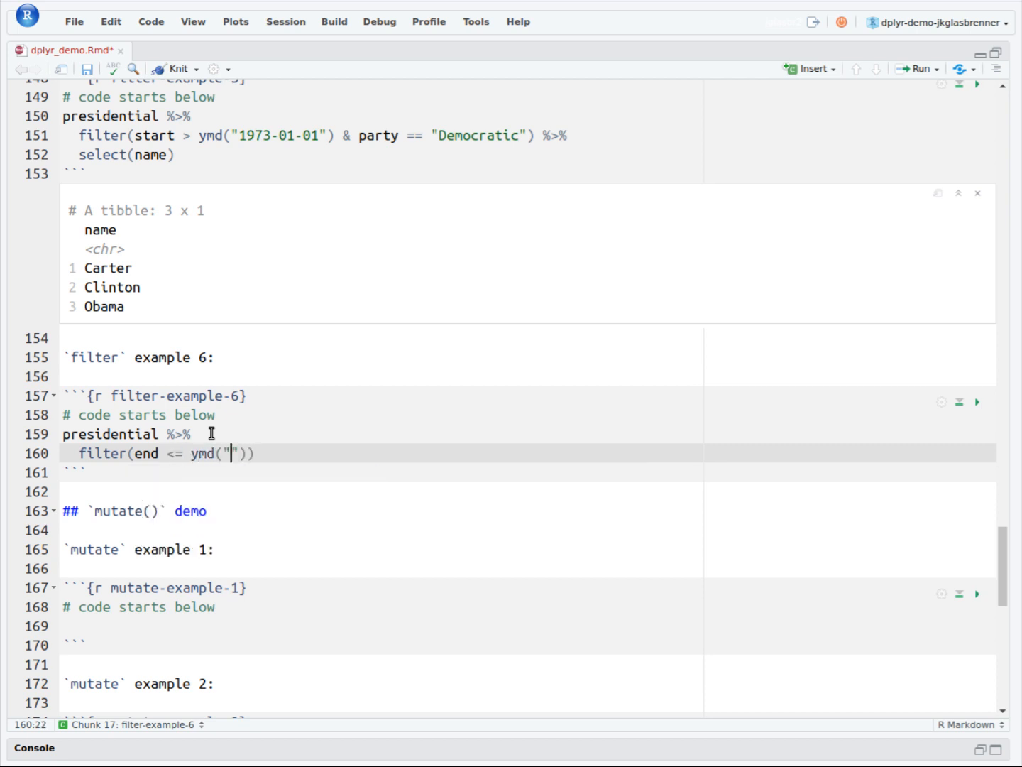
pyautogui.write('1993-')
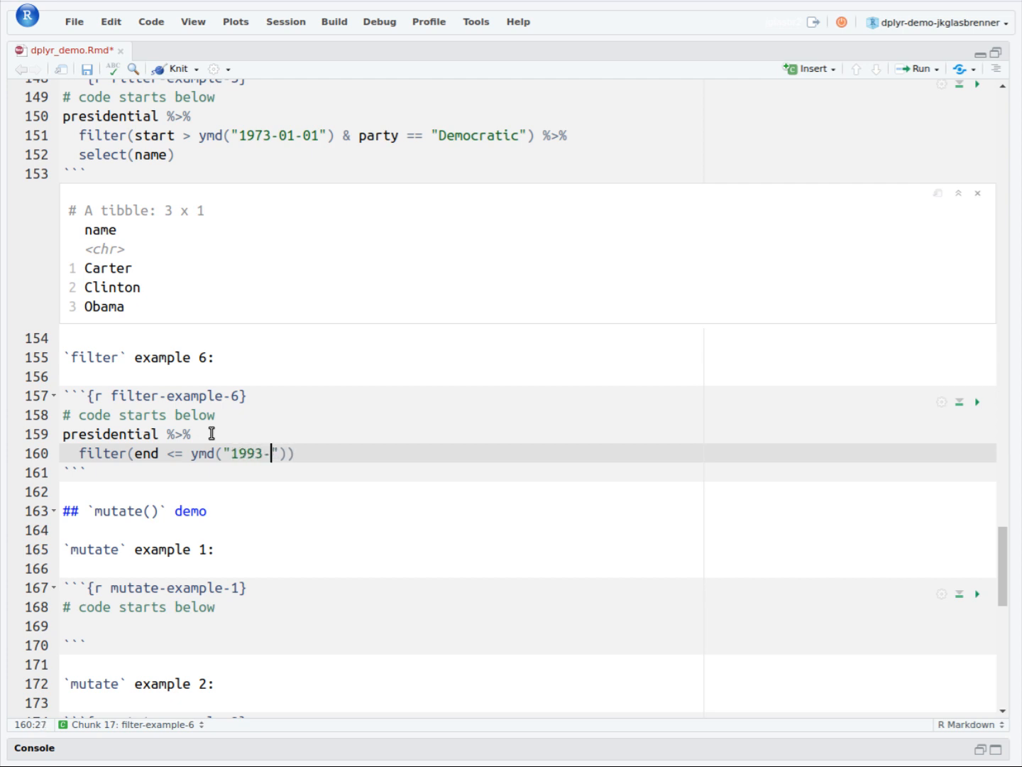
pyautogui.write('01-20')
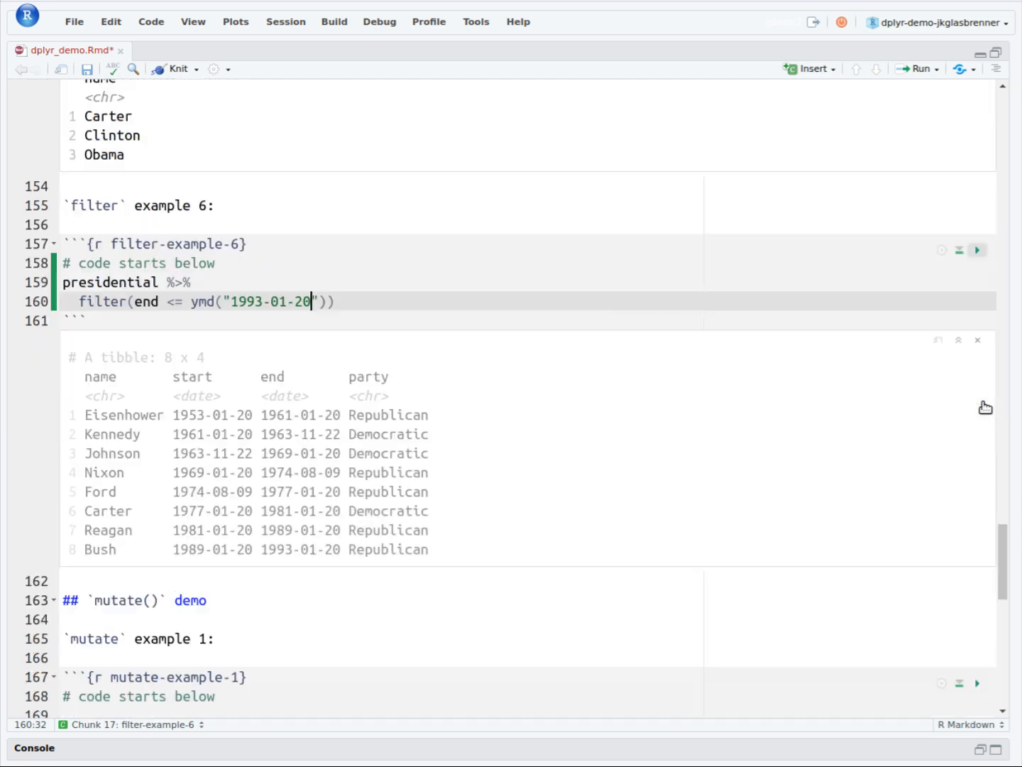
pyautogui.scroll(-3)
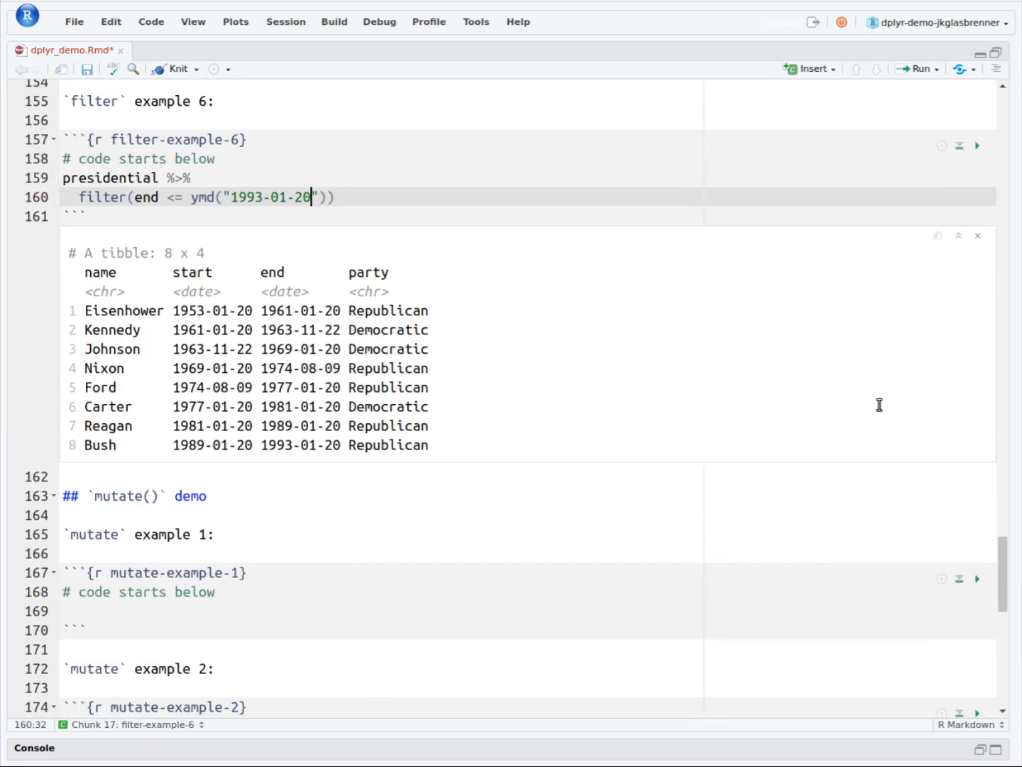